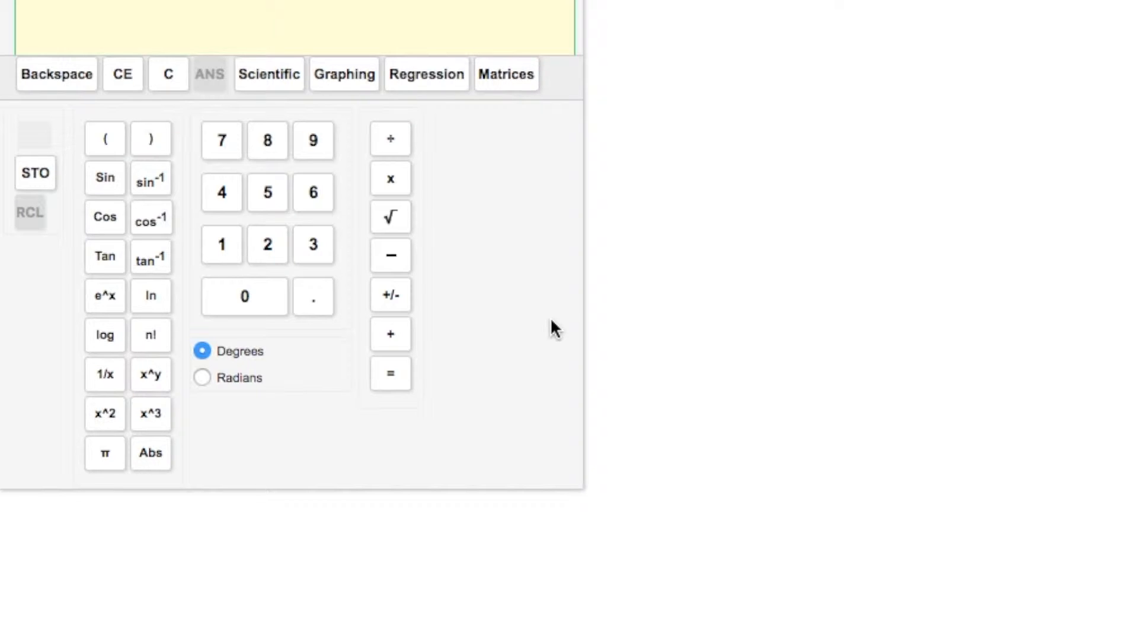
mouse_move(149, 199)
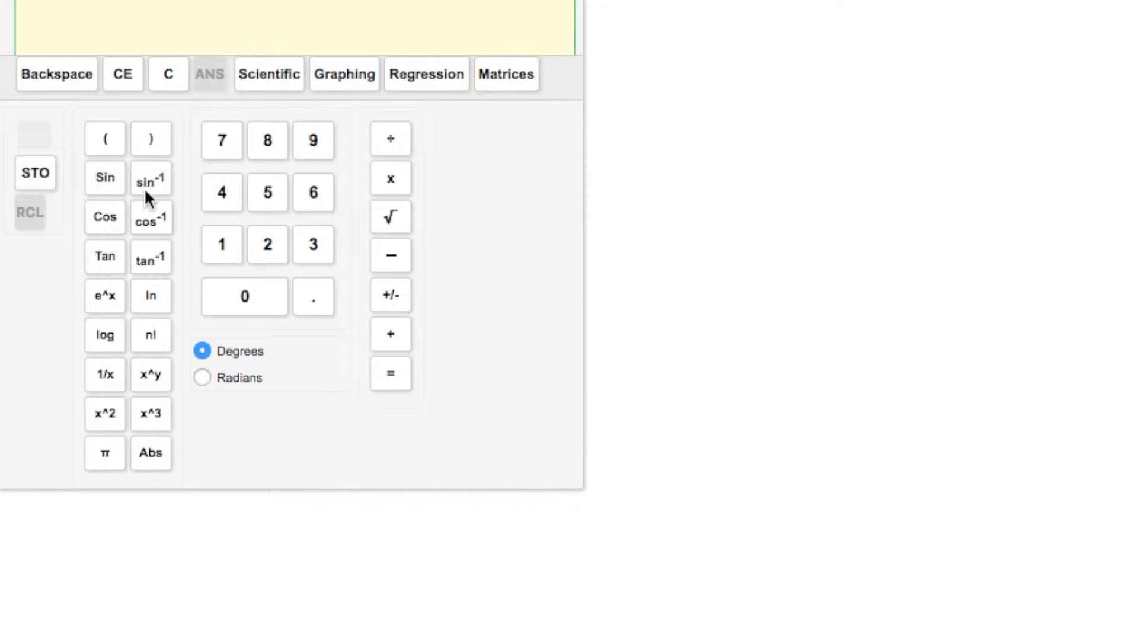
mouse_move(213, 298)
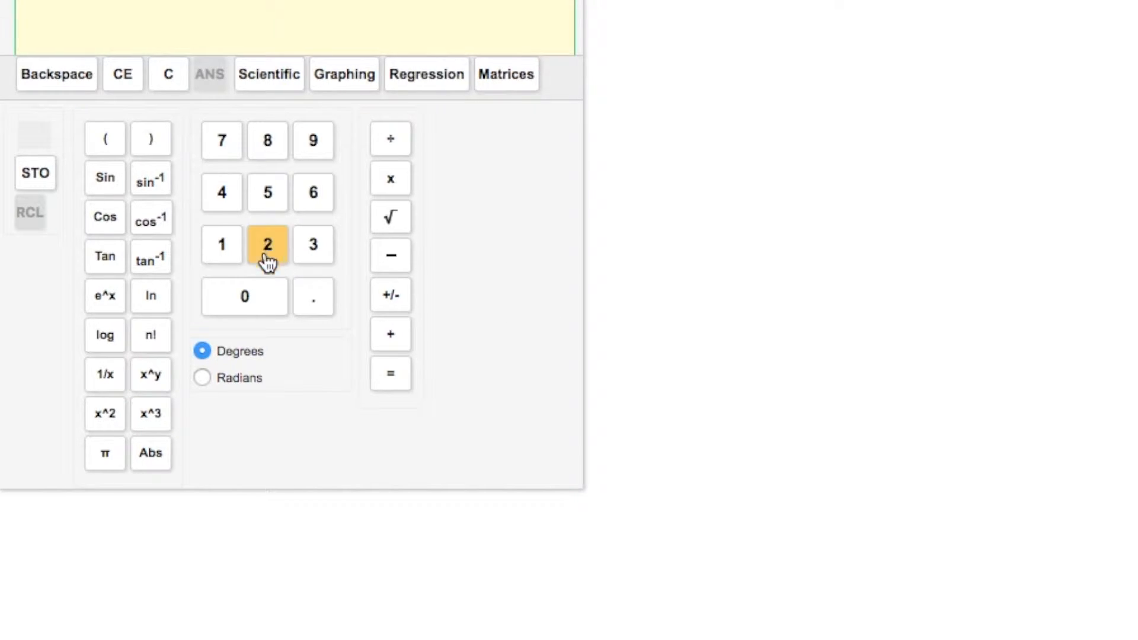
Step: Calculate 2 + 2 to show 4, then switch to graphing mode
click(266, 243)
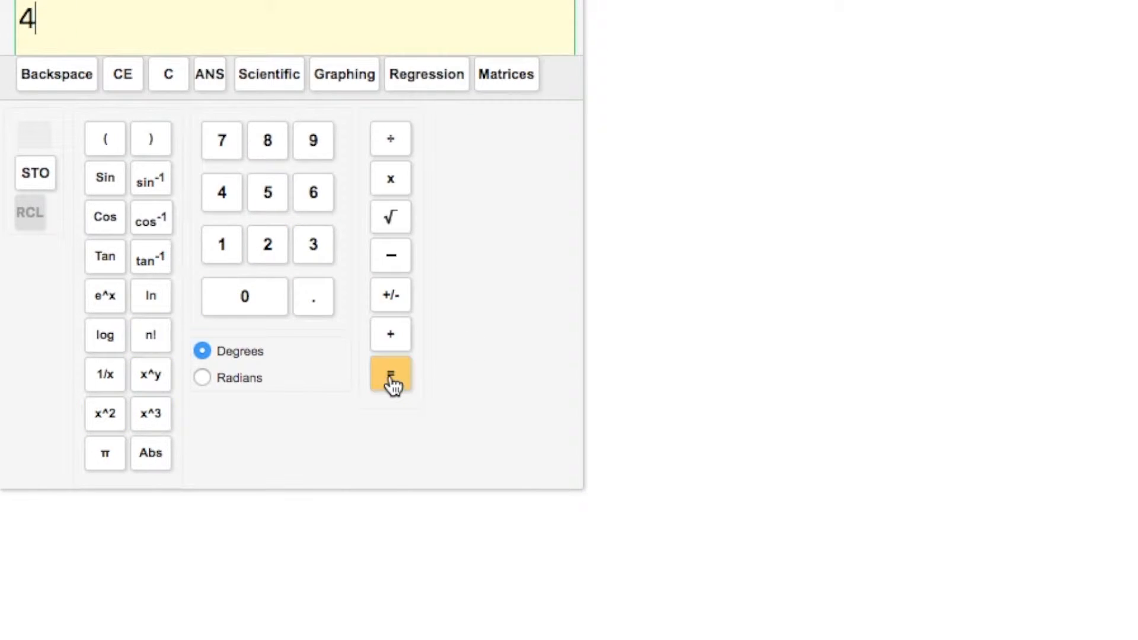
mouse_move(150, 178)
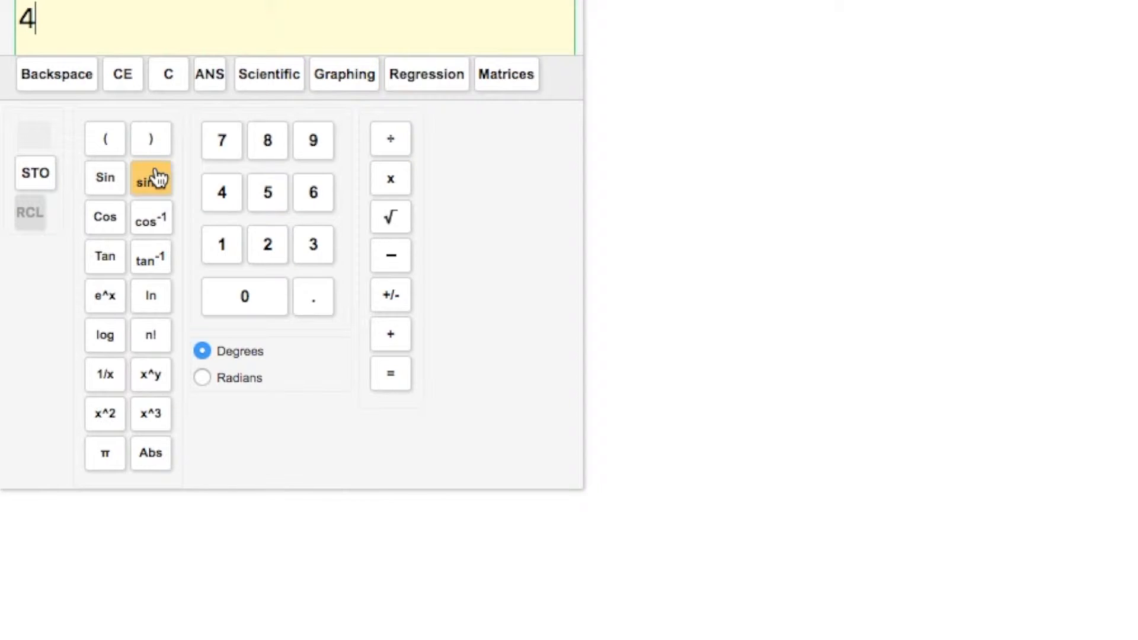
mouse_move(356, 196)
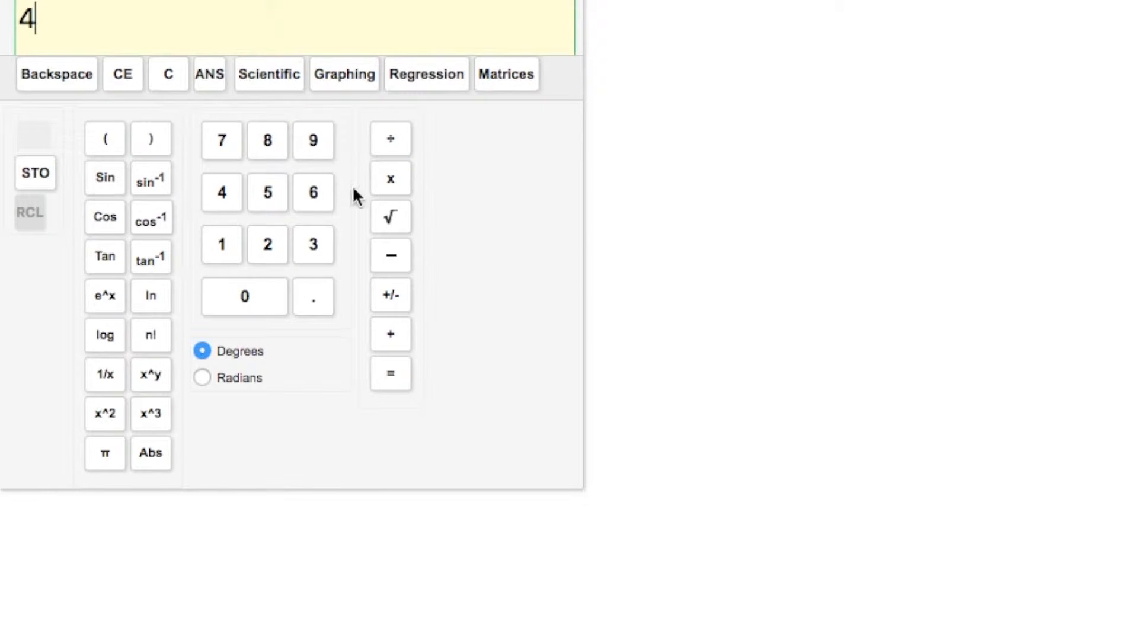
click(168, 74)
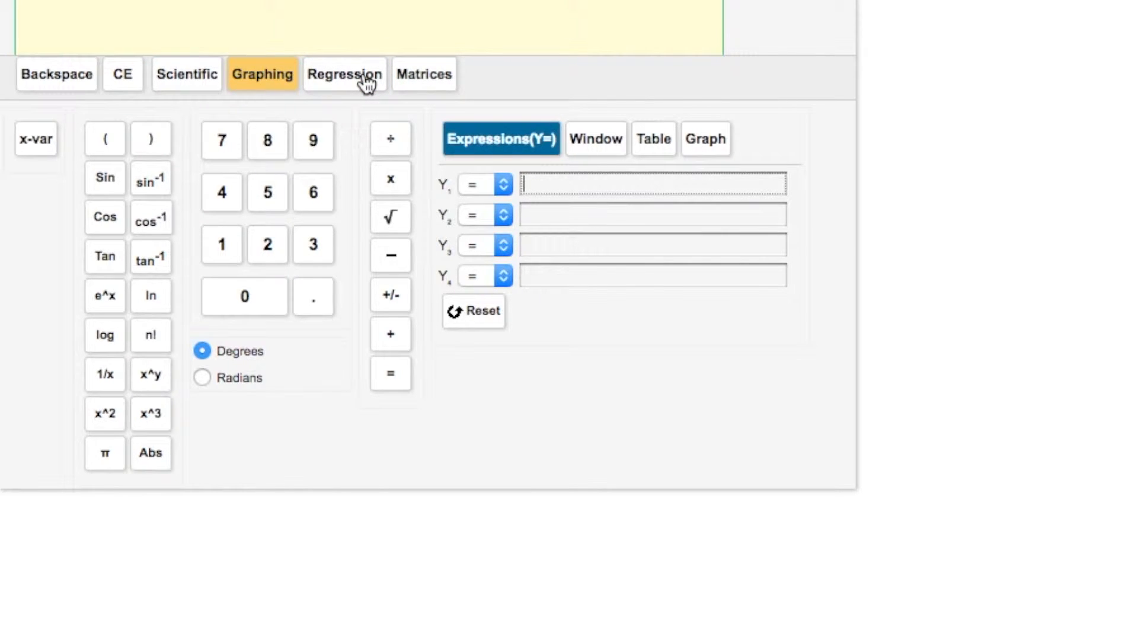
mouse_move(261, 88)
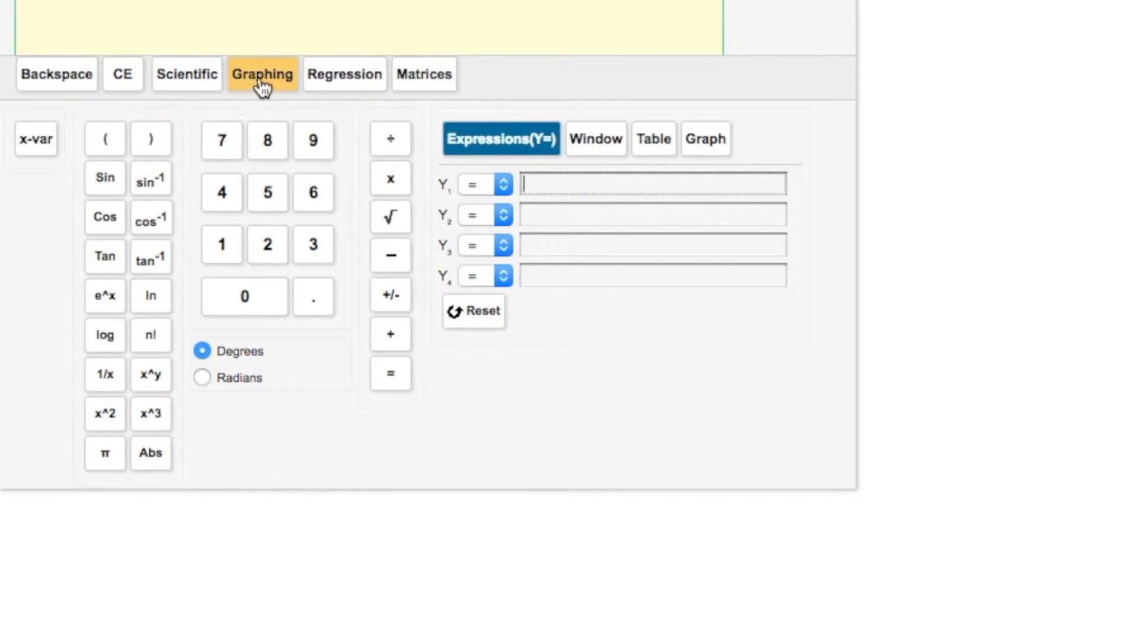
mouse_move(936, 218)
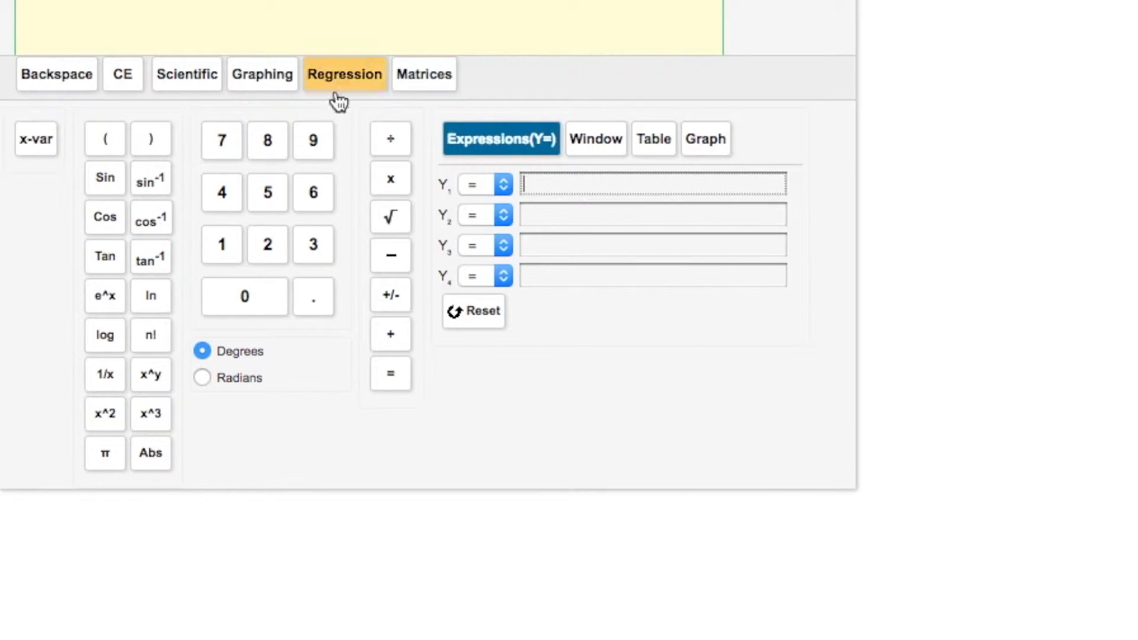
mouse_move(363, 435)
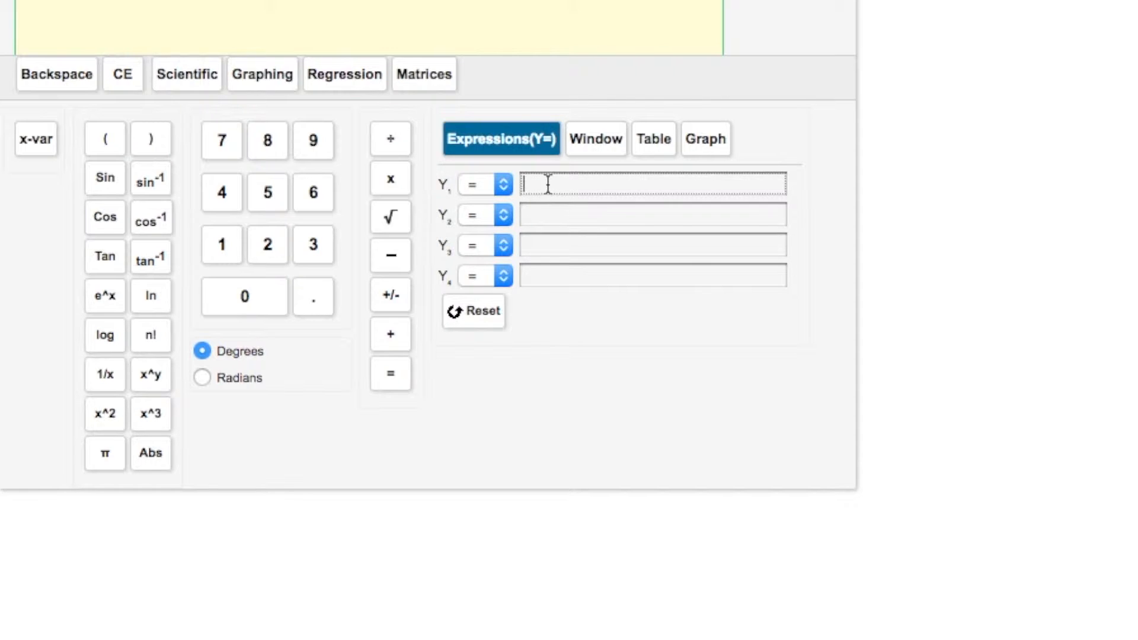
Step: Select the empty Y1 slot and keep its relation set to '='
click(484, 184)
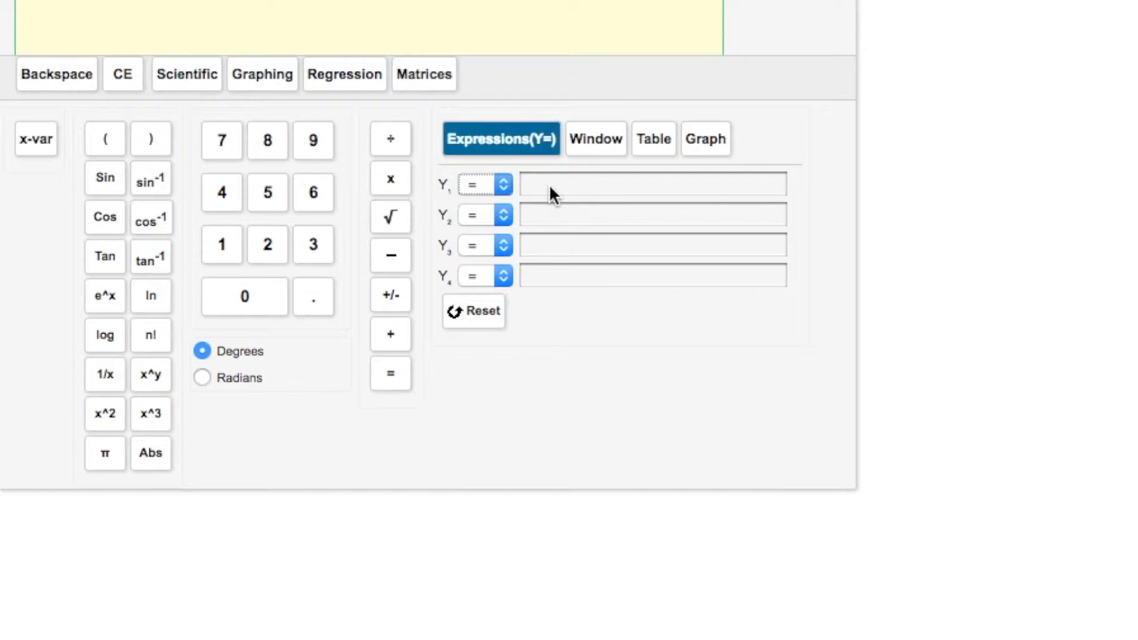
click(485, 185)
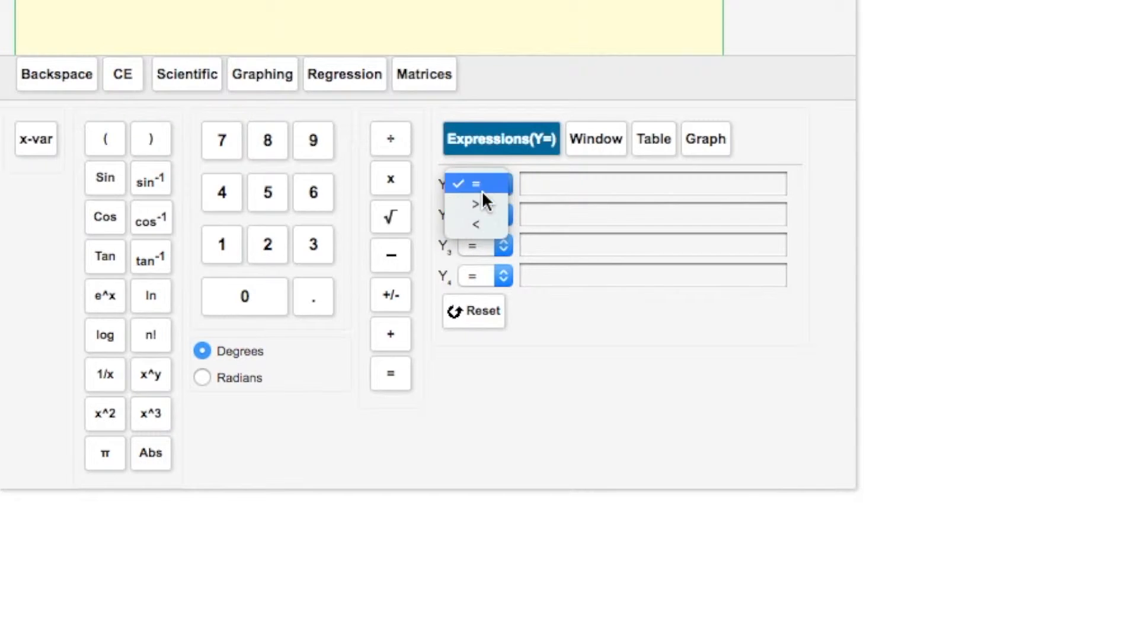
click(475, 184)
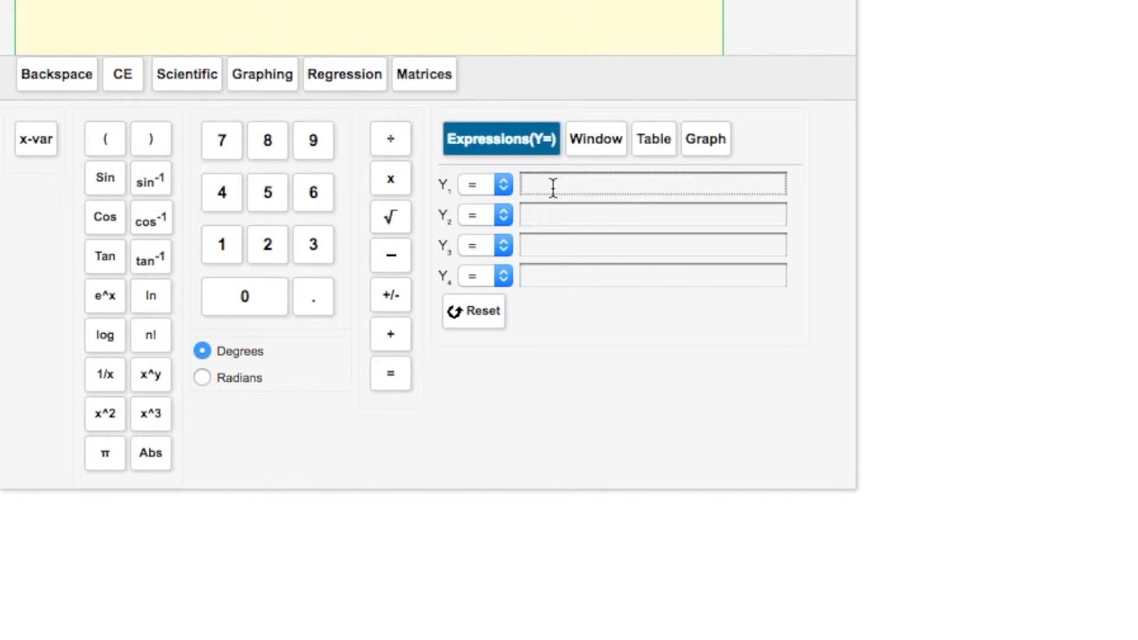
Step: Enter 3x+2 as the Y1 function with the keypad
click(313, 245)
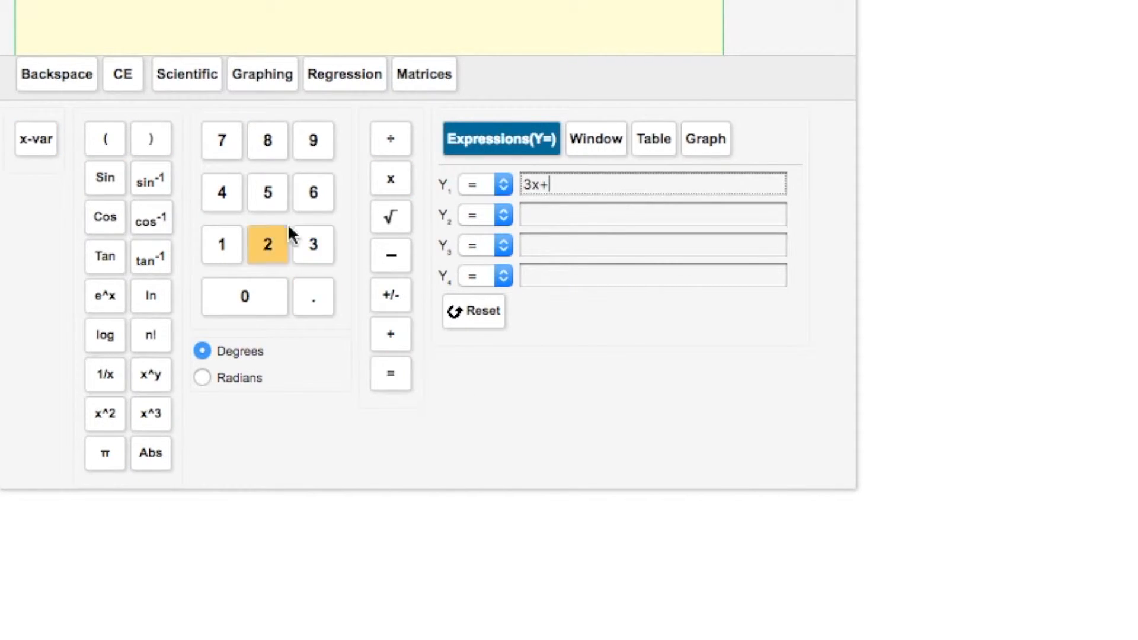
click(266, 243)
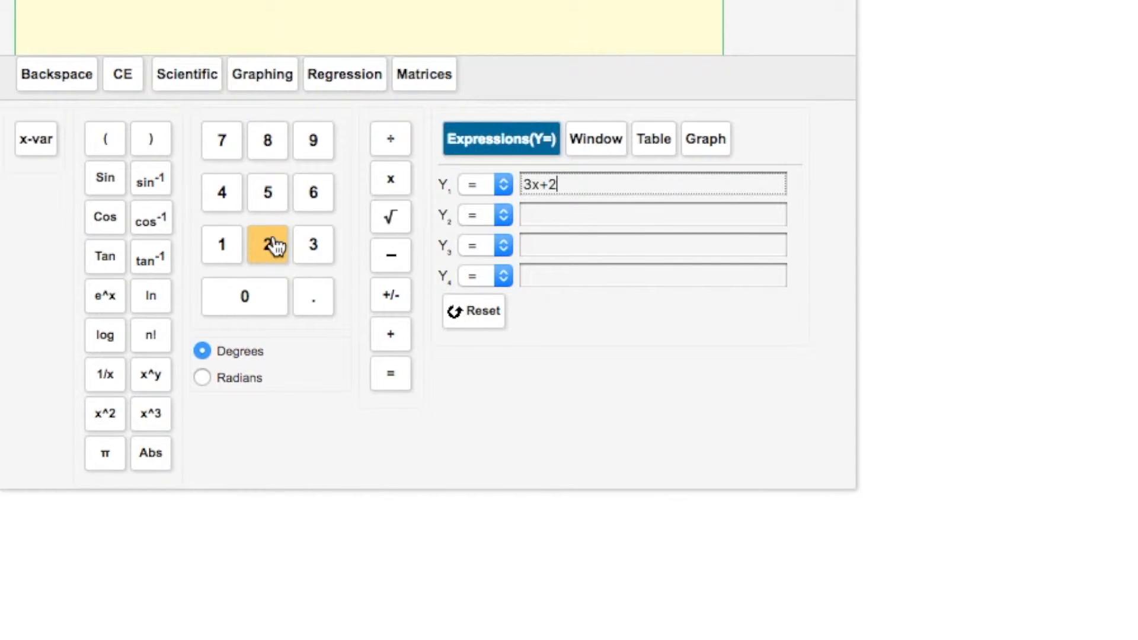
mouse_move(596, 139)
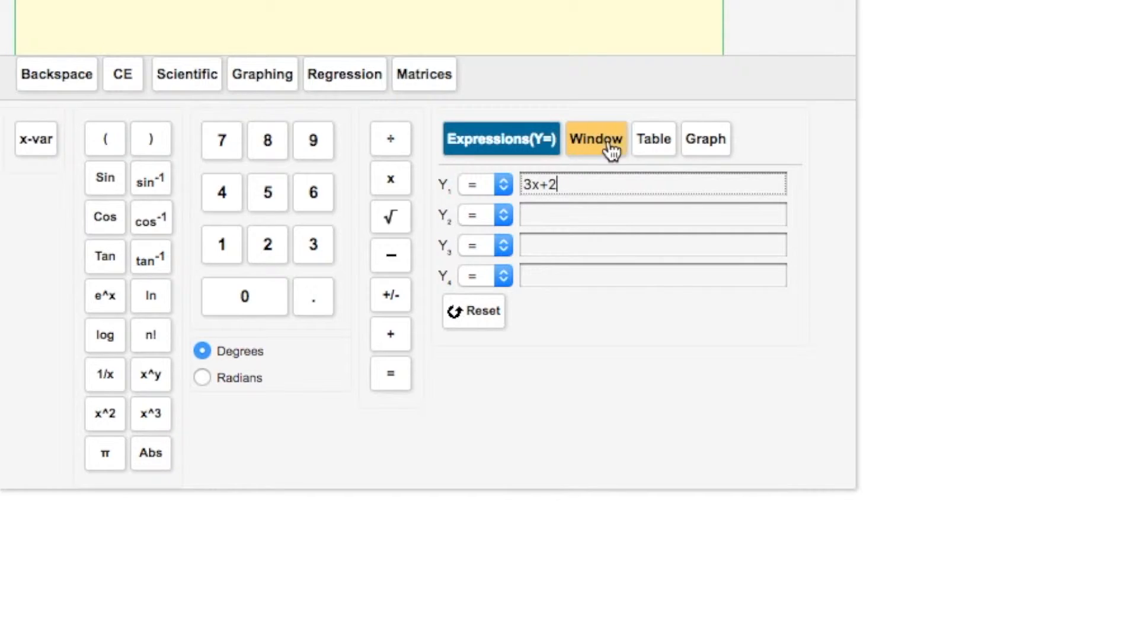
mouse_move(652, 138)
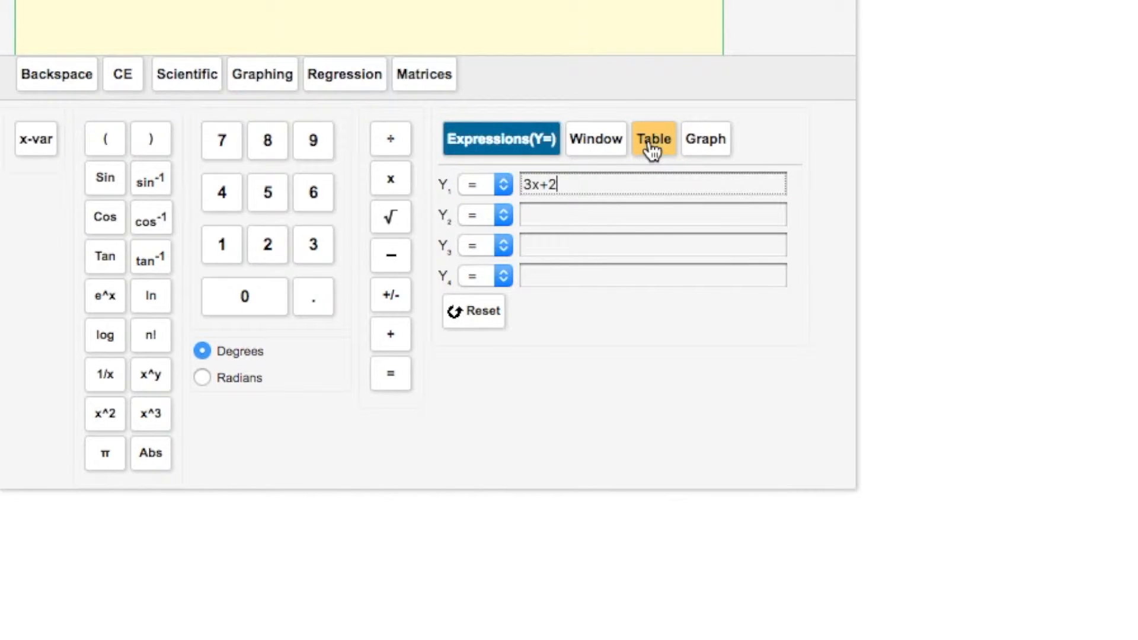
Step: Generate the table of values for 3x+2 starting at Init X = -5
click(651, 139)
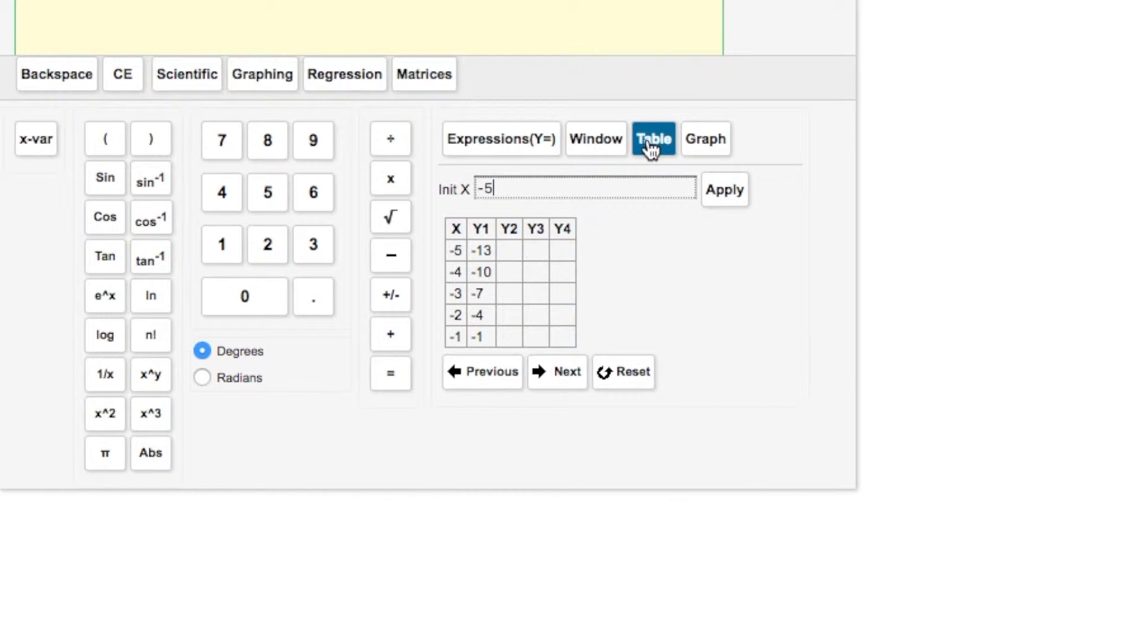
mouse_move(476, 266)
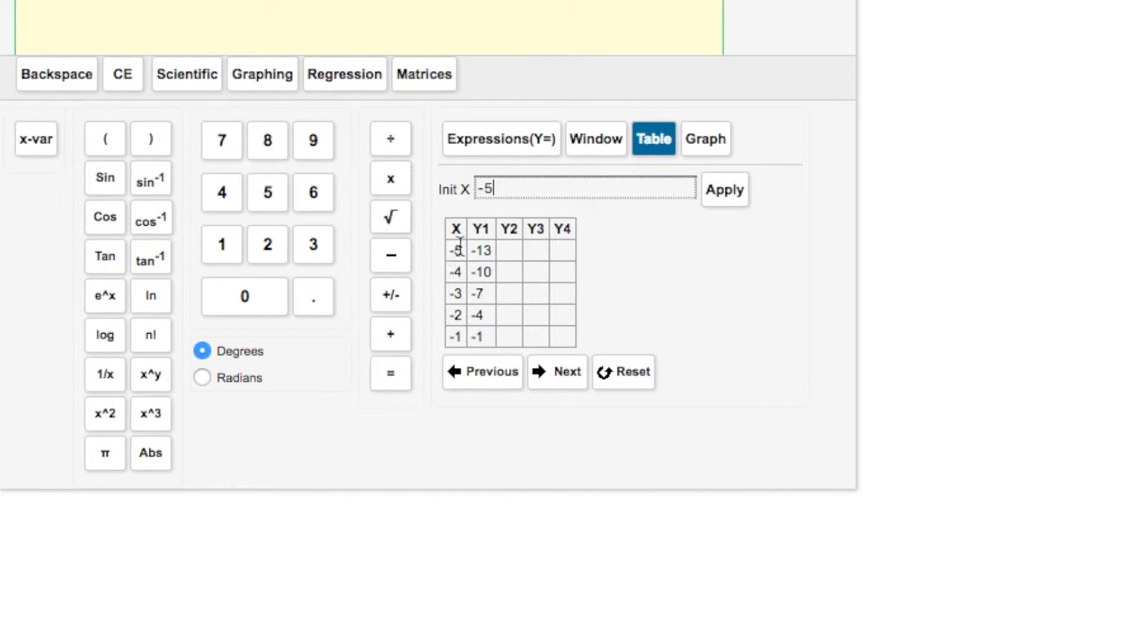
mouse_move(498, 258)
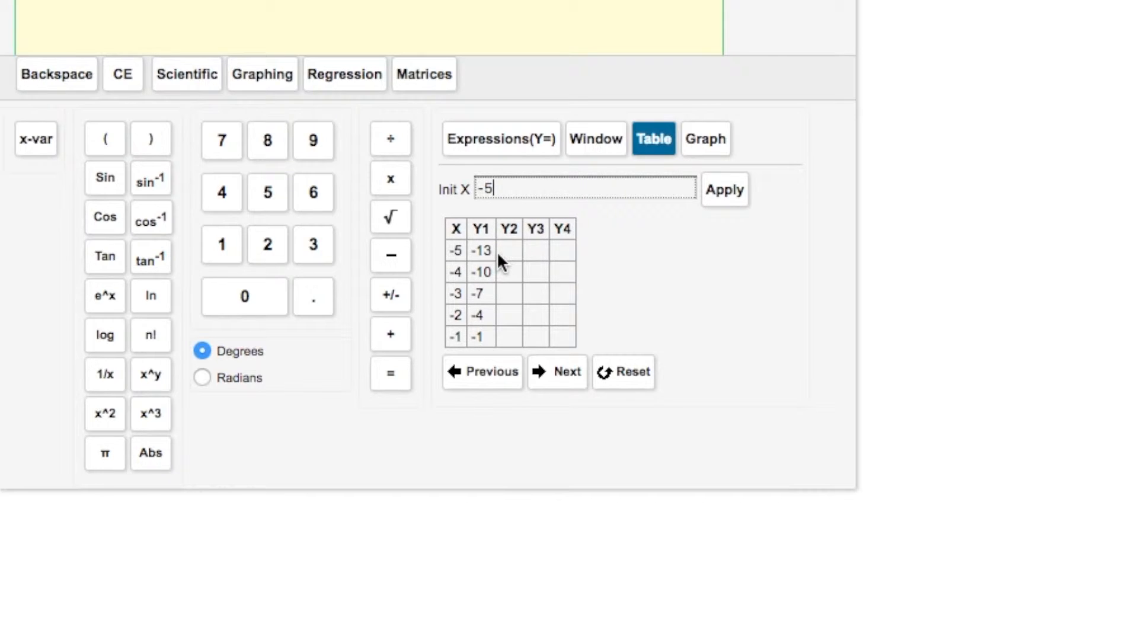
mouse_move(510, 229)
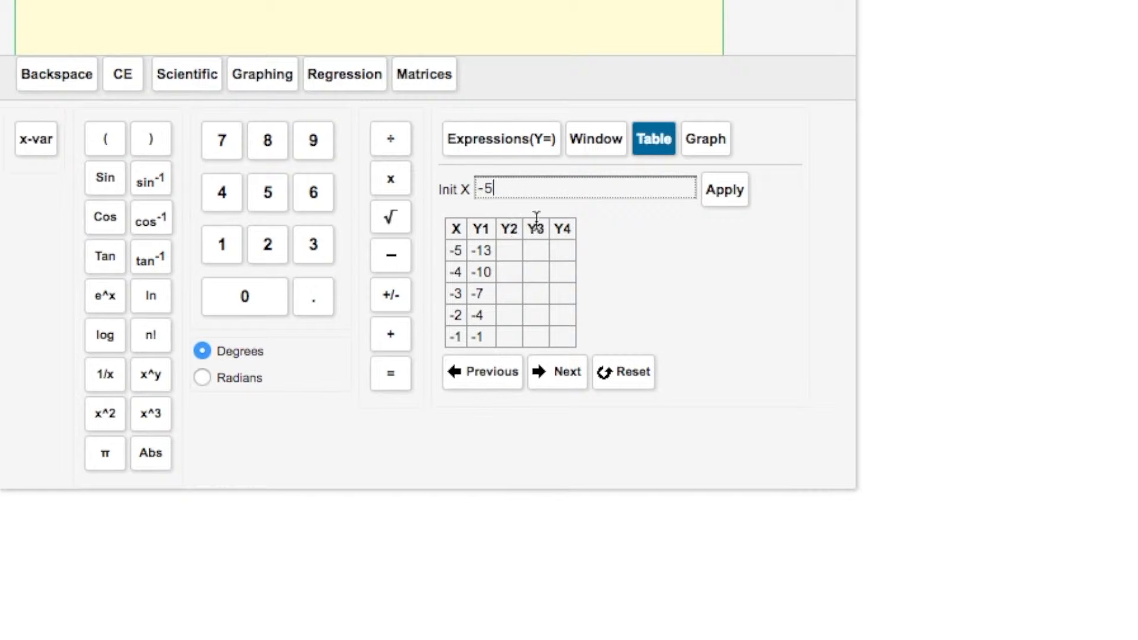
click(500, 139)
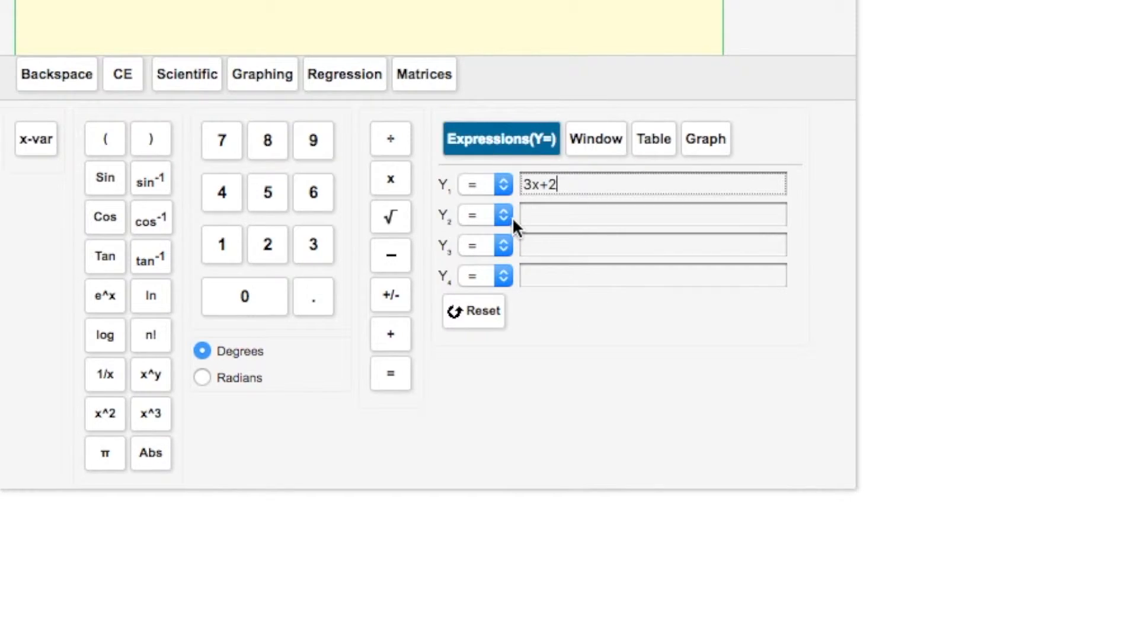
mouse_move(566, 301)
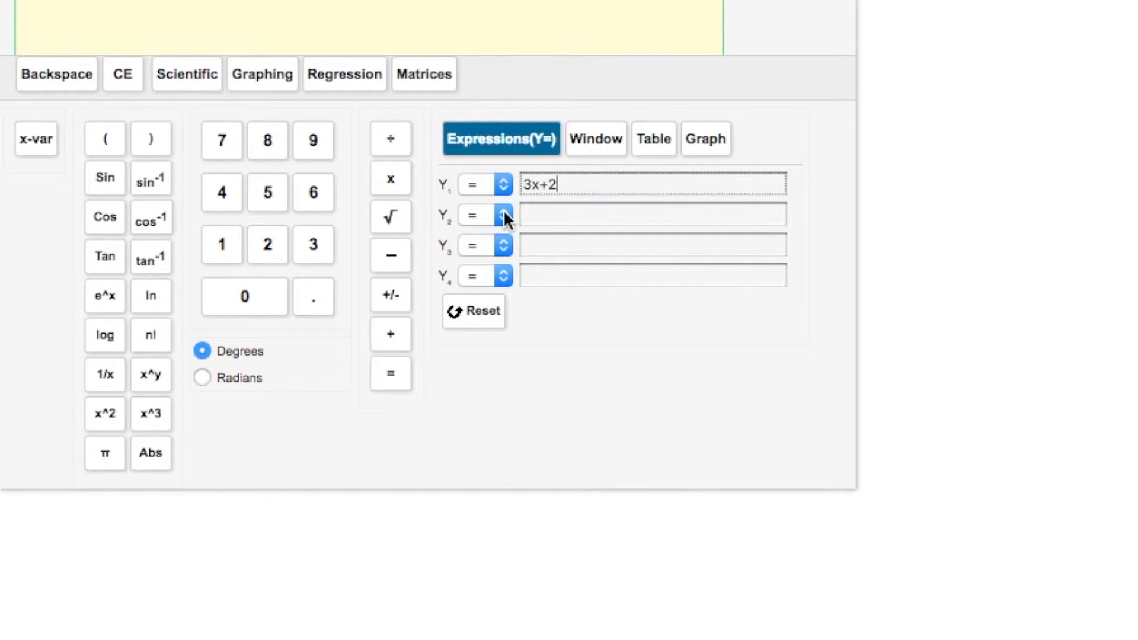
mouse_move(521, 271)
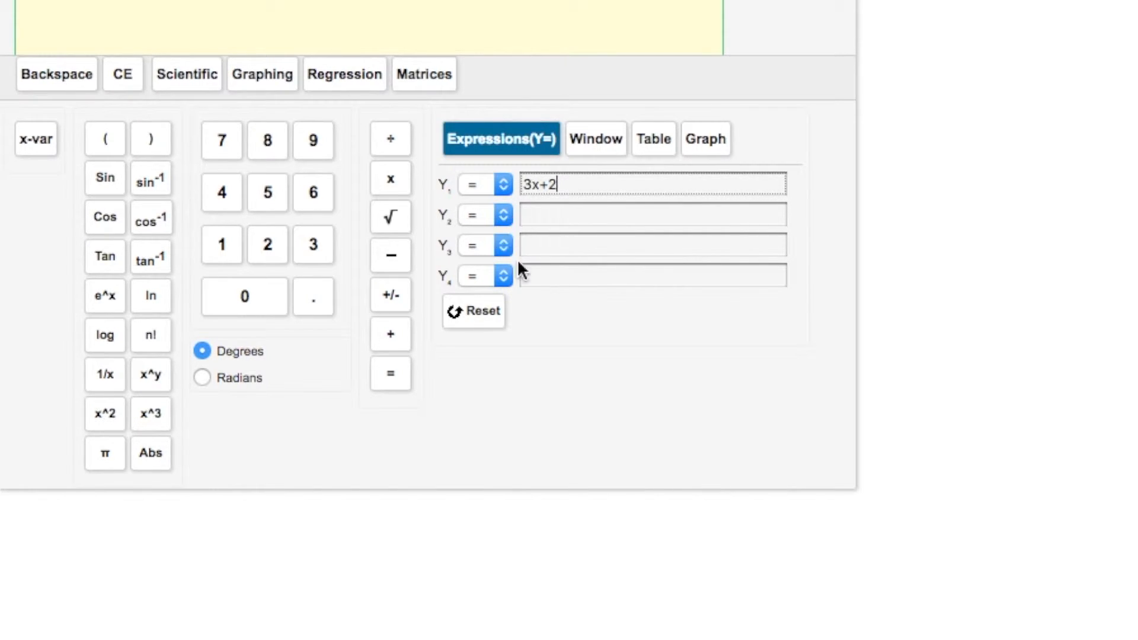
mouse_move(665, 121)
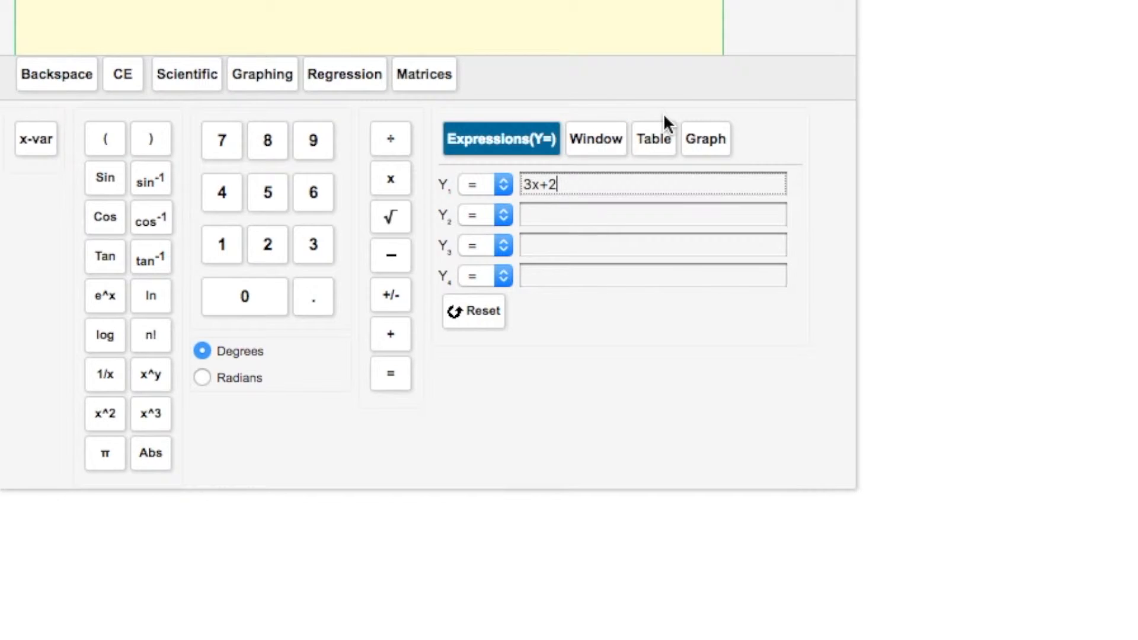
mouse_move(651, 139)
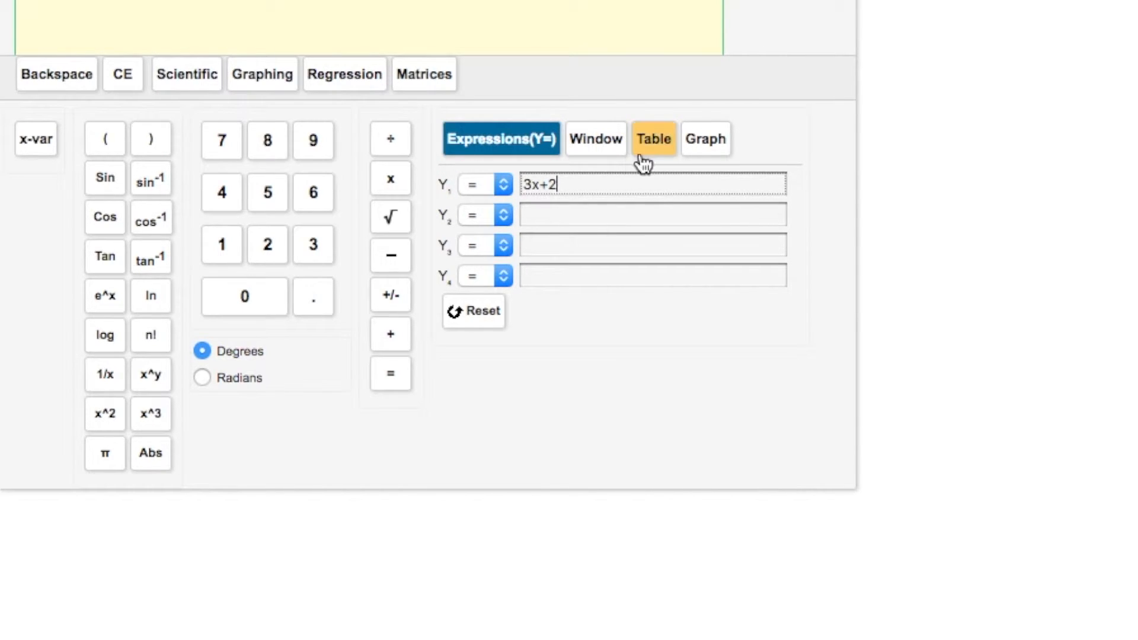
click(652, 138)
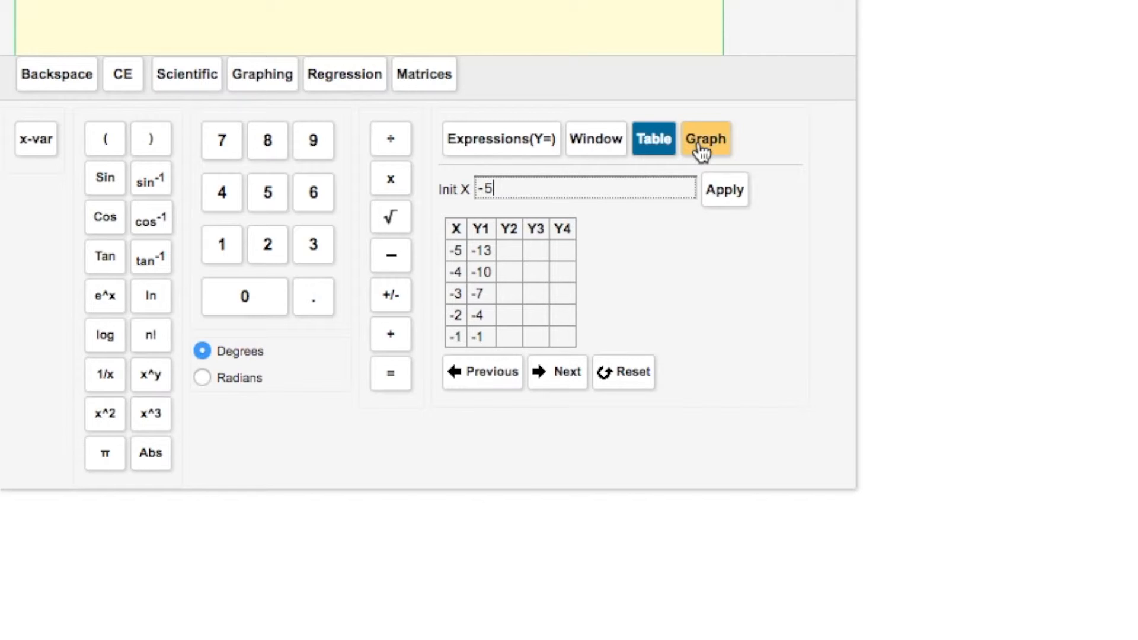
Step: Page through the table rows, ending on x from 0 to 4
click(558, 372)
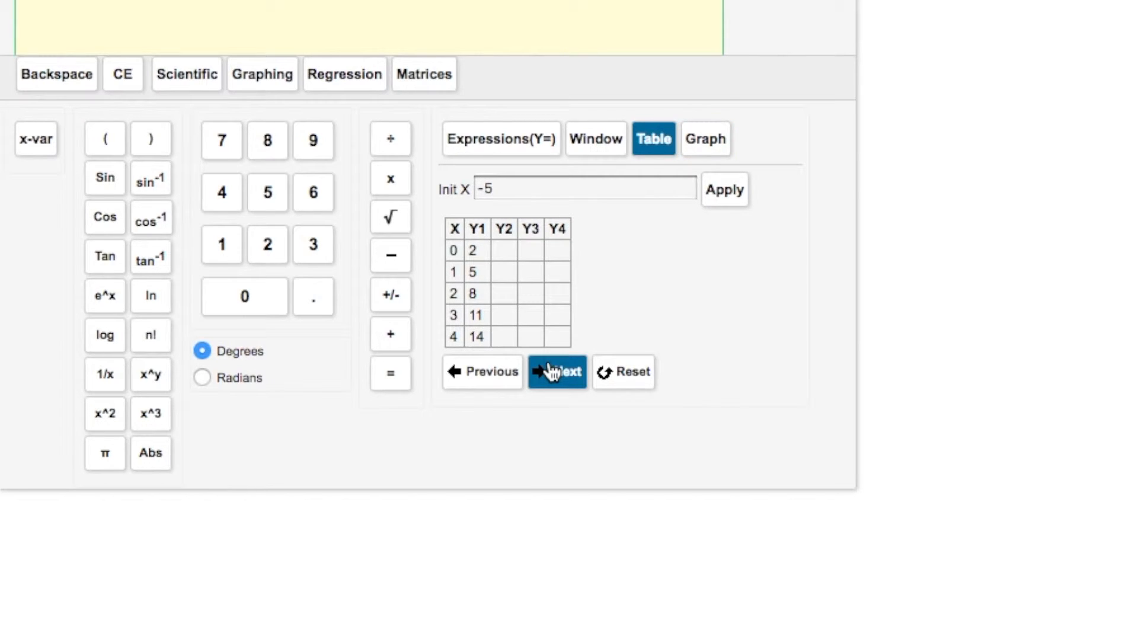
click(556, 371)
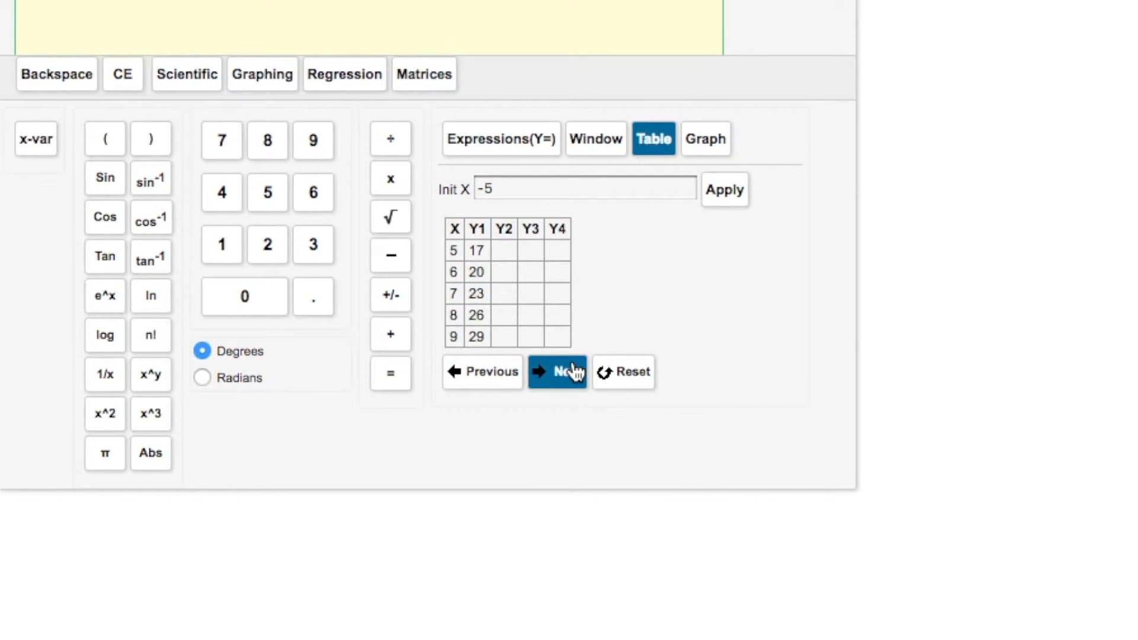
click(483, 371)
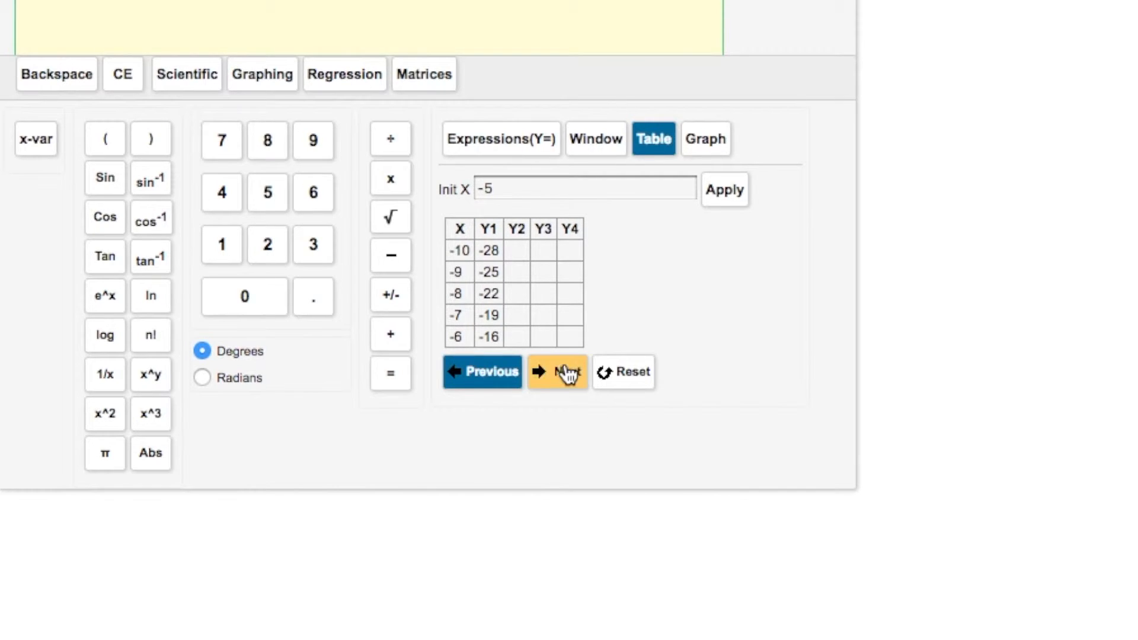
click(556, 372)
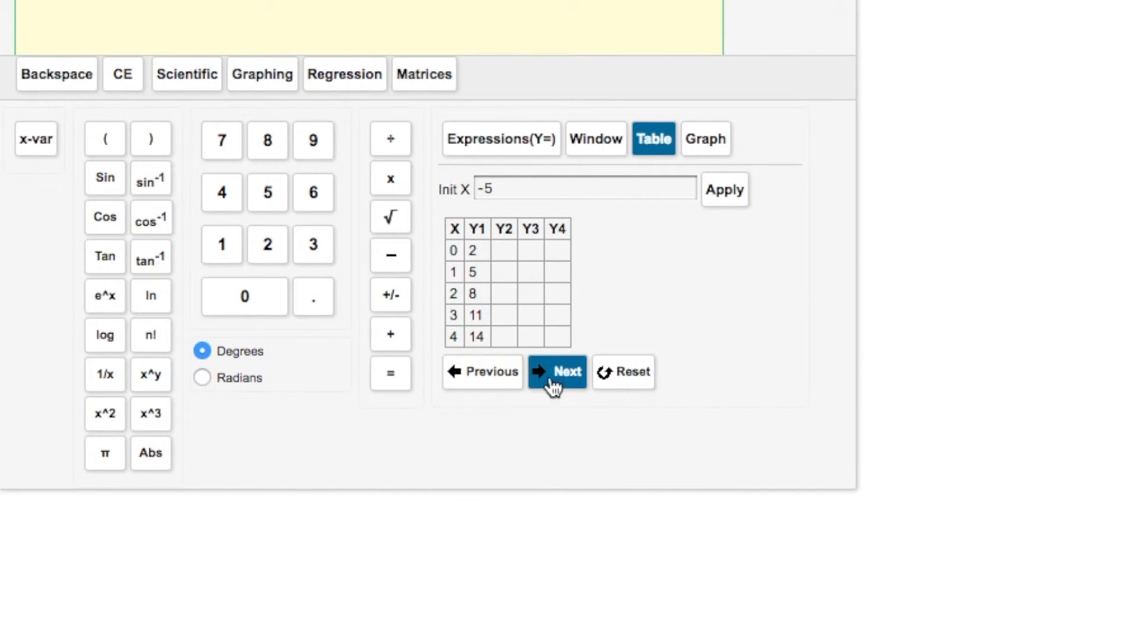
mouse_move(704, 139)
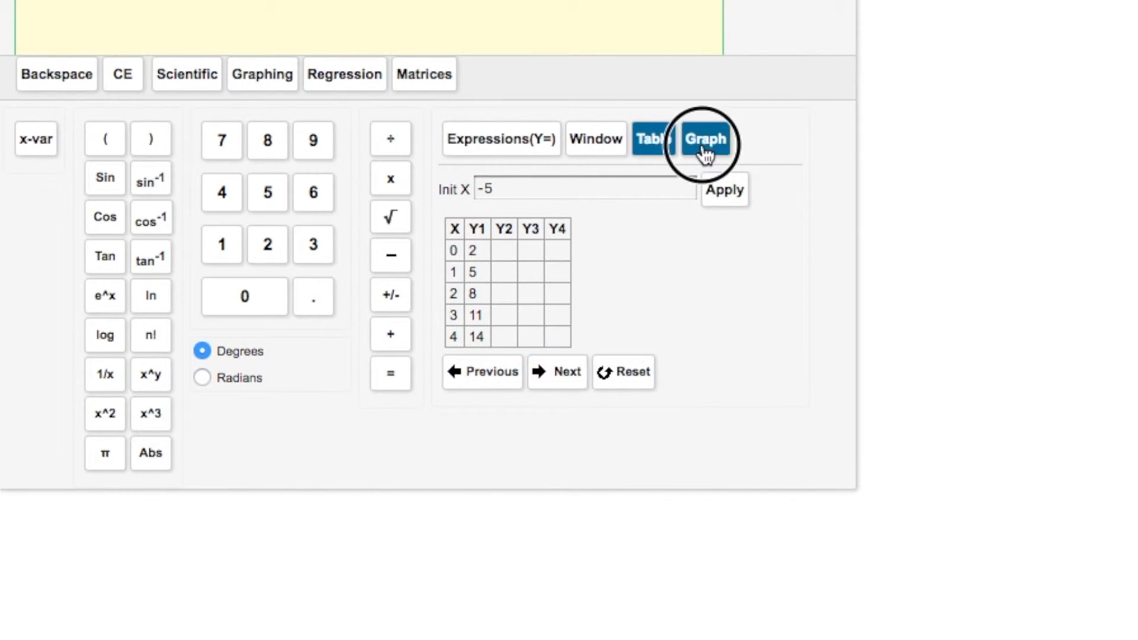
Step: Plot y=3x+2 and zoom in and back out on the line
click(704, 139)
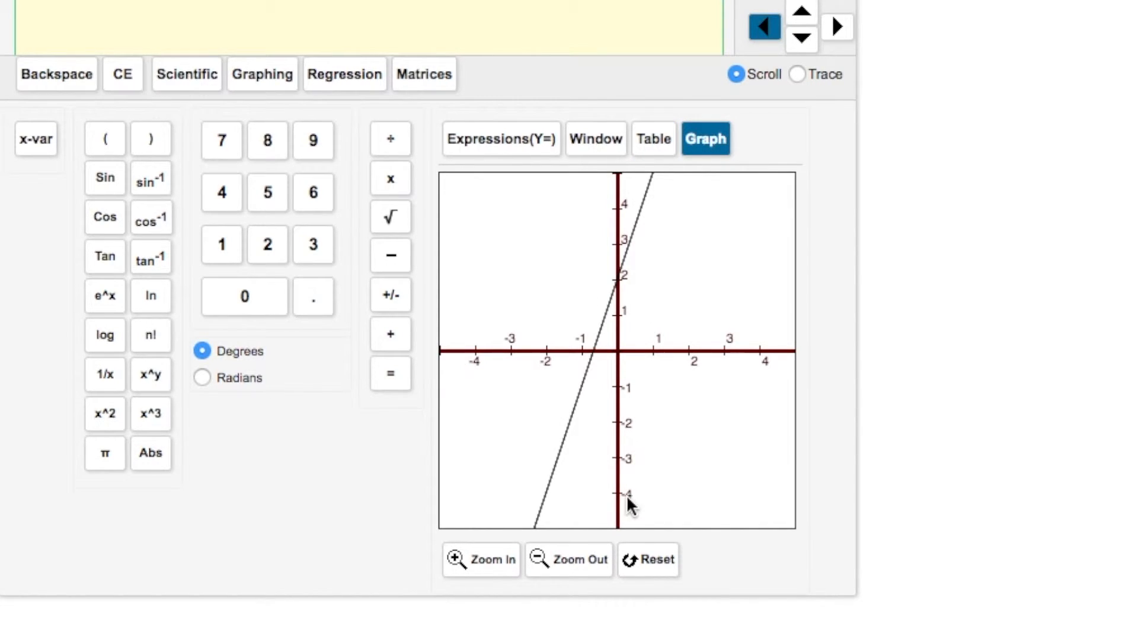
mouse_move(566, 546)
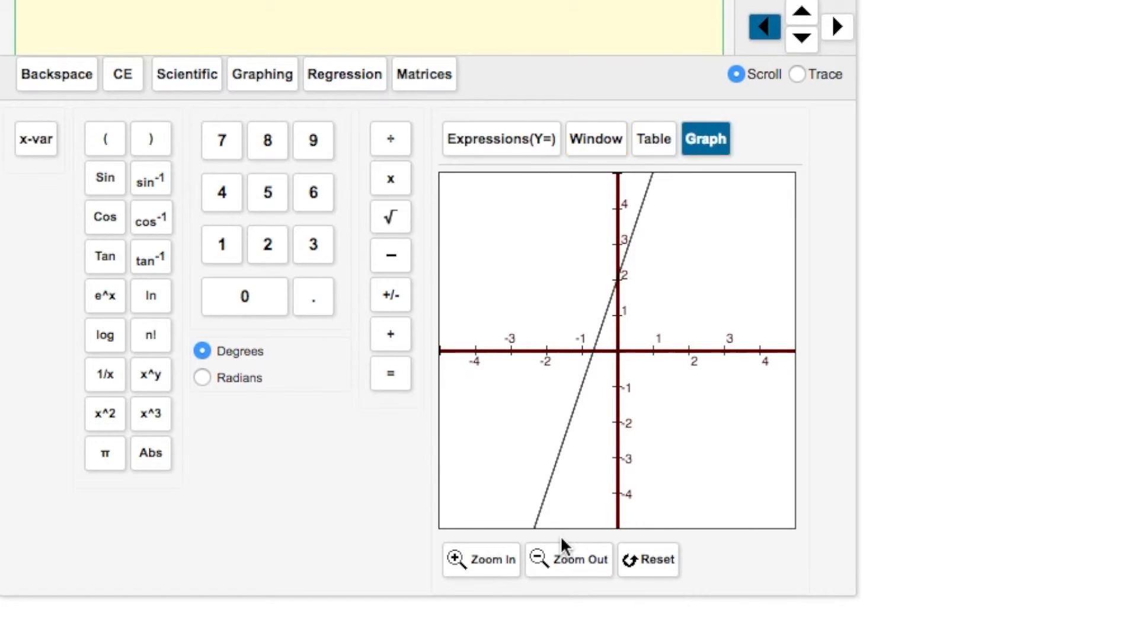
click(482, 560)
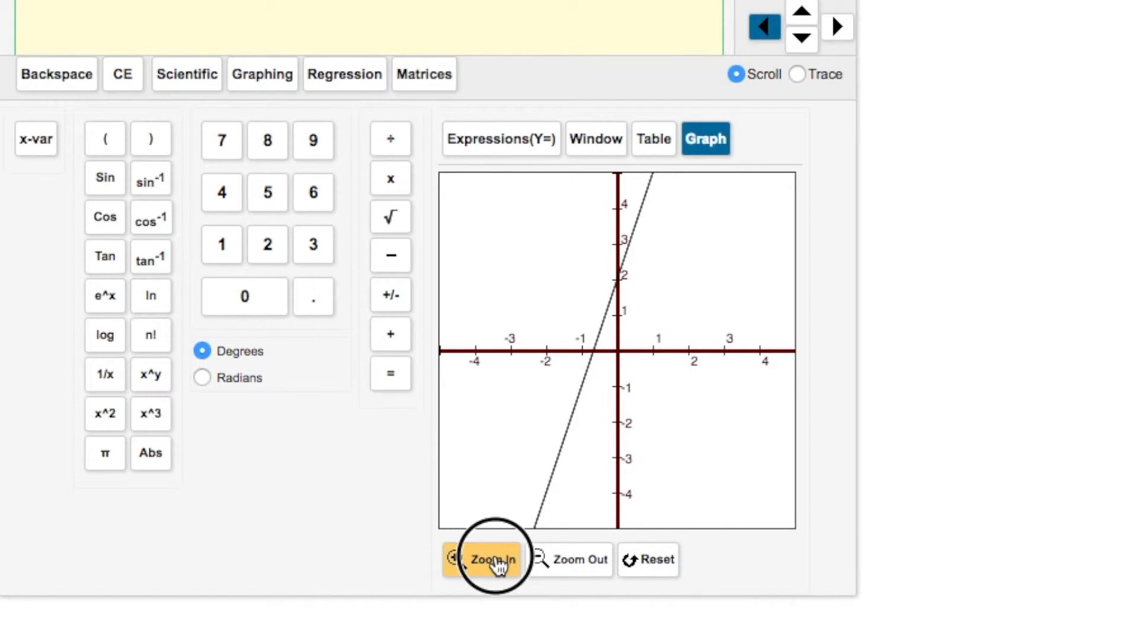
click(482, 560)
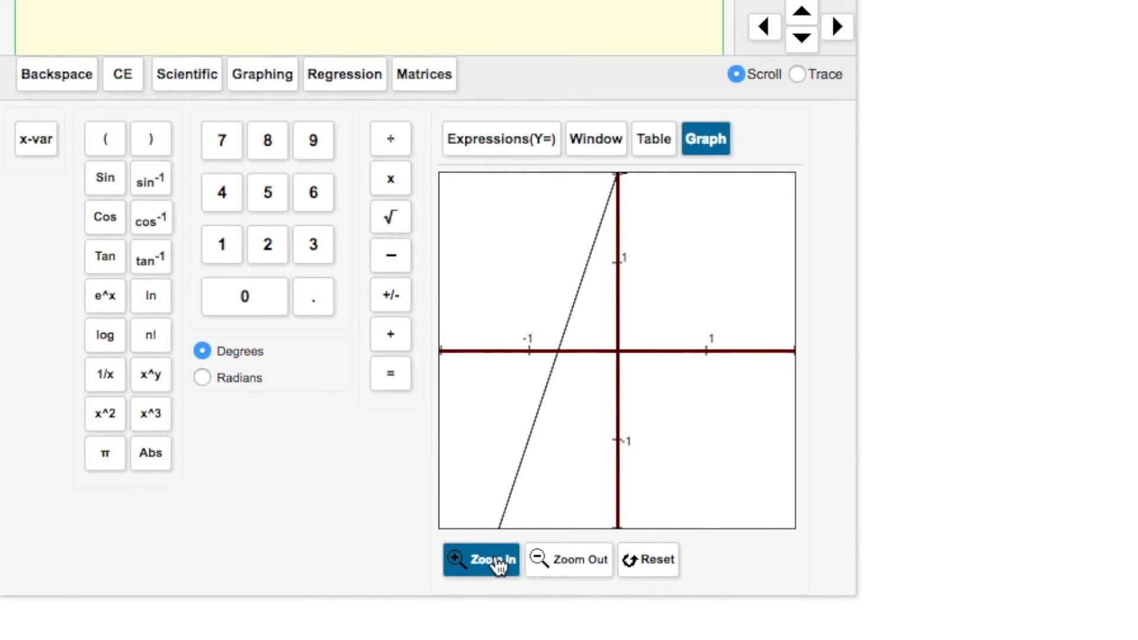
click(569, 560)
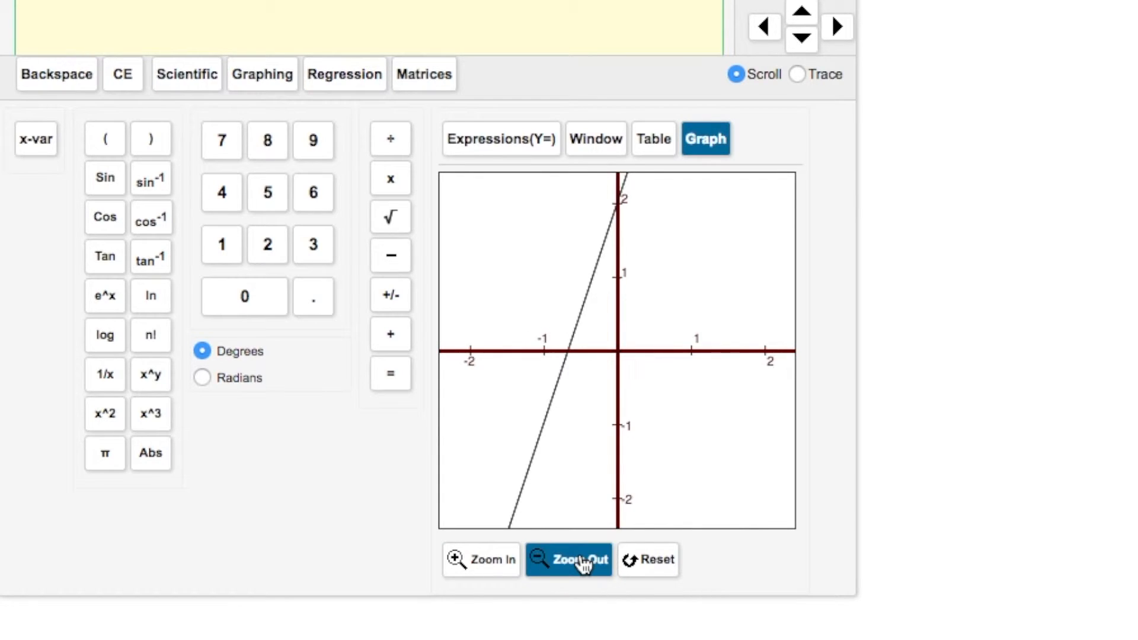
click(569, 560)
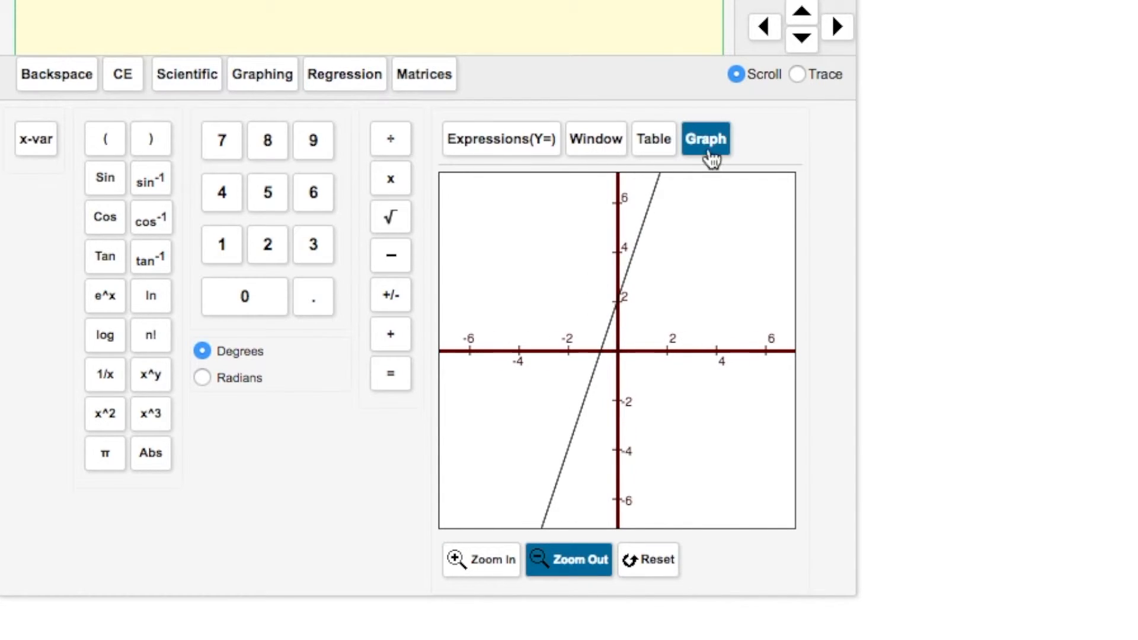
Step: Pan up and back to the origin, then trace at X=0, Y1=2
click(801, 10)
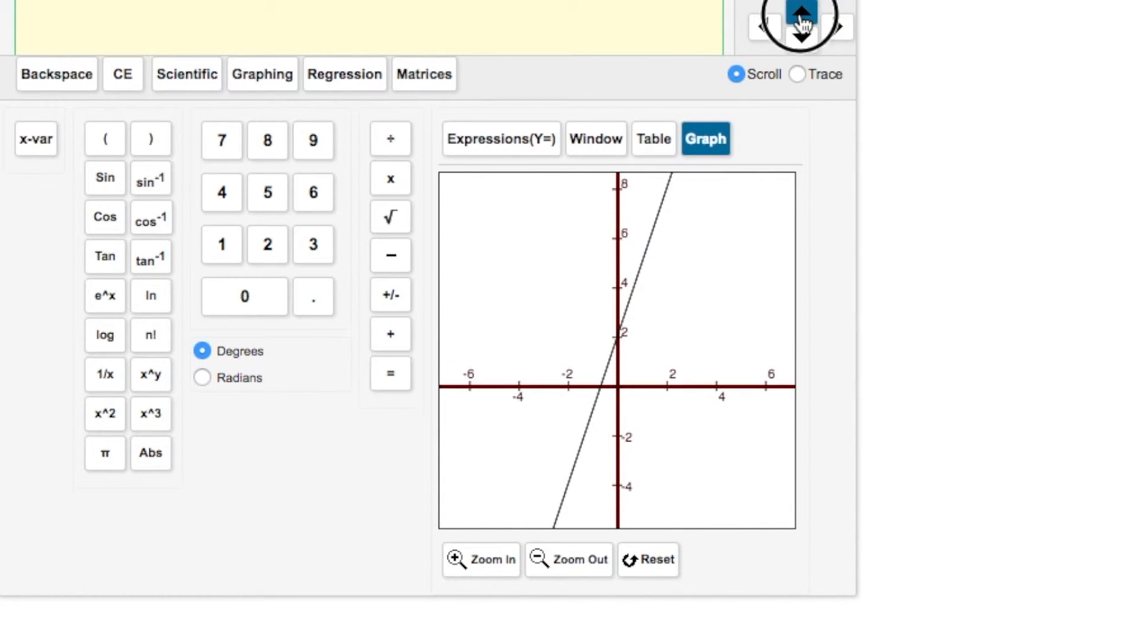
click(800, 16)
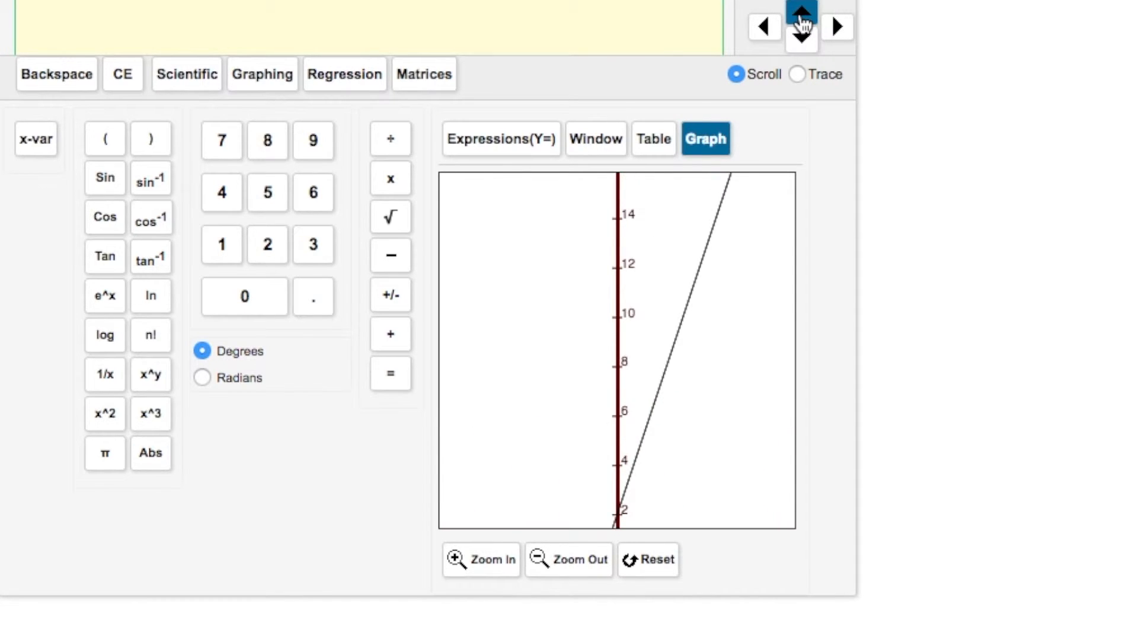
click(801, 38)
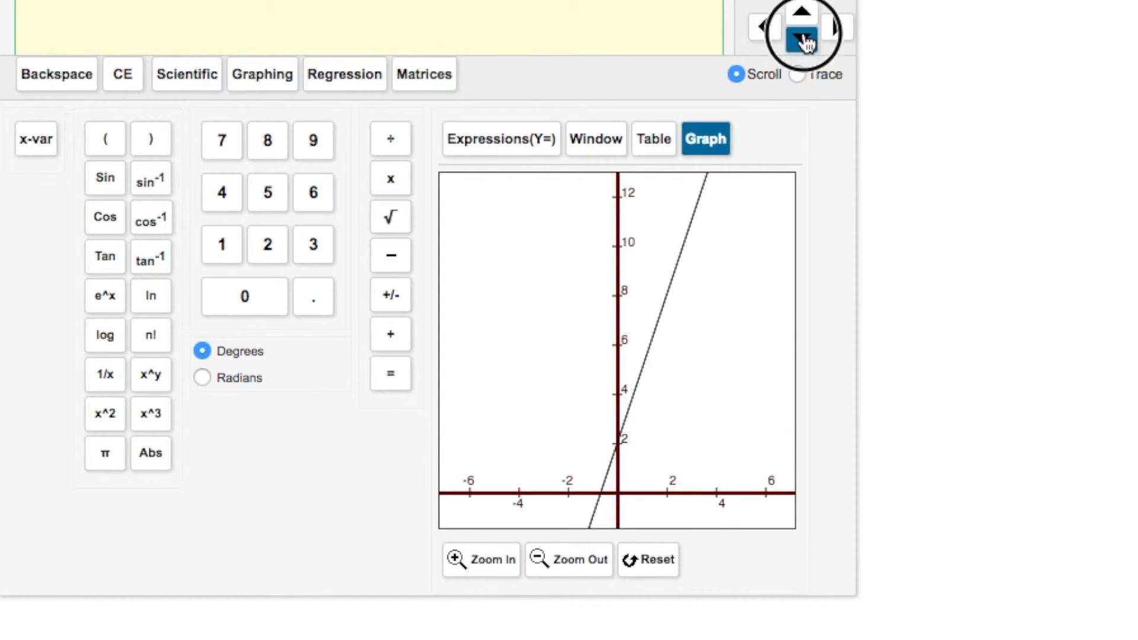
click(802, 38)
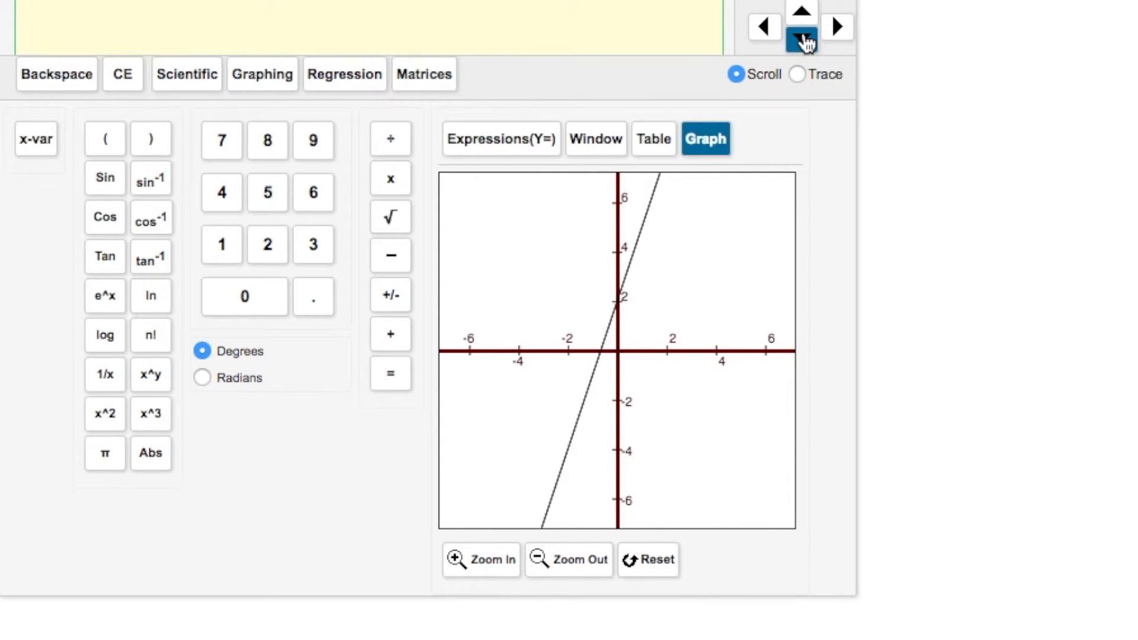
click(796, 75)
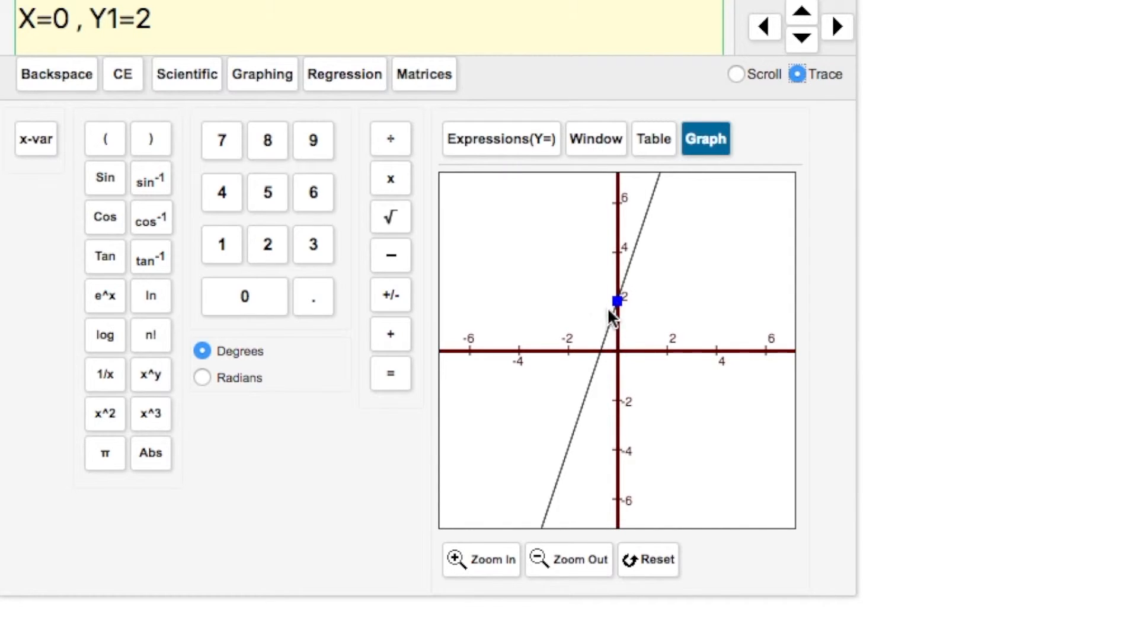
mouse_move(646, 253)
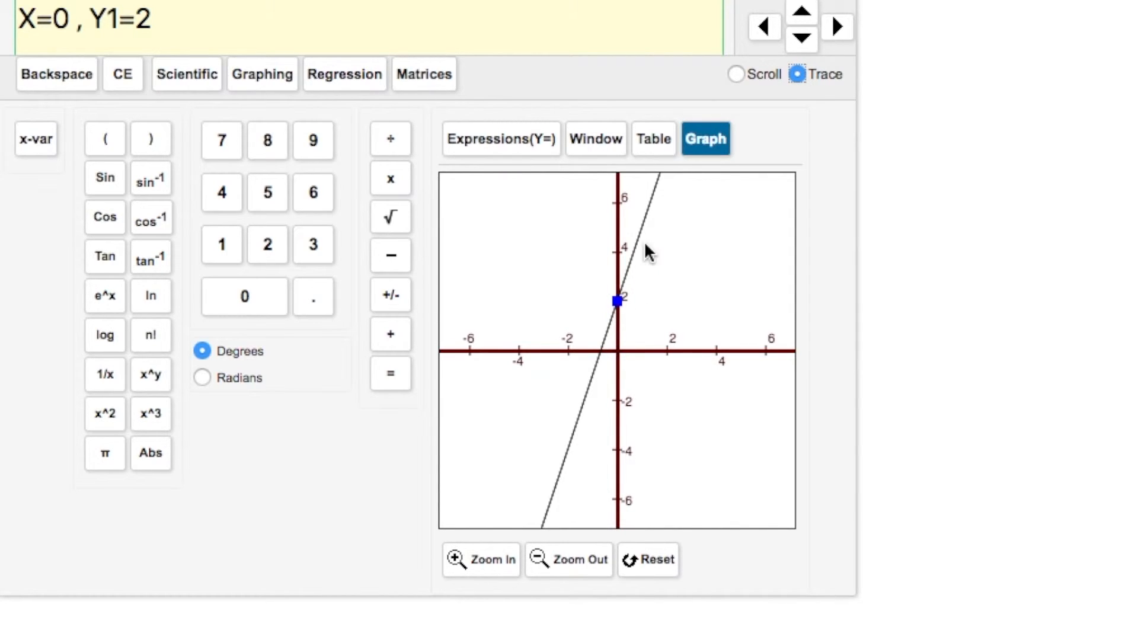
mouse_move(209, 98)
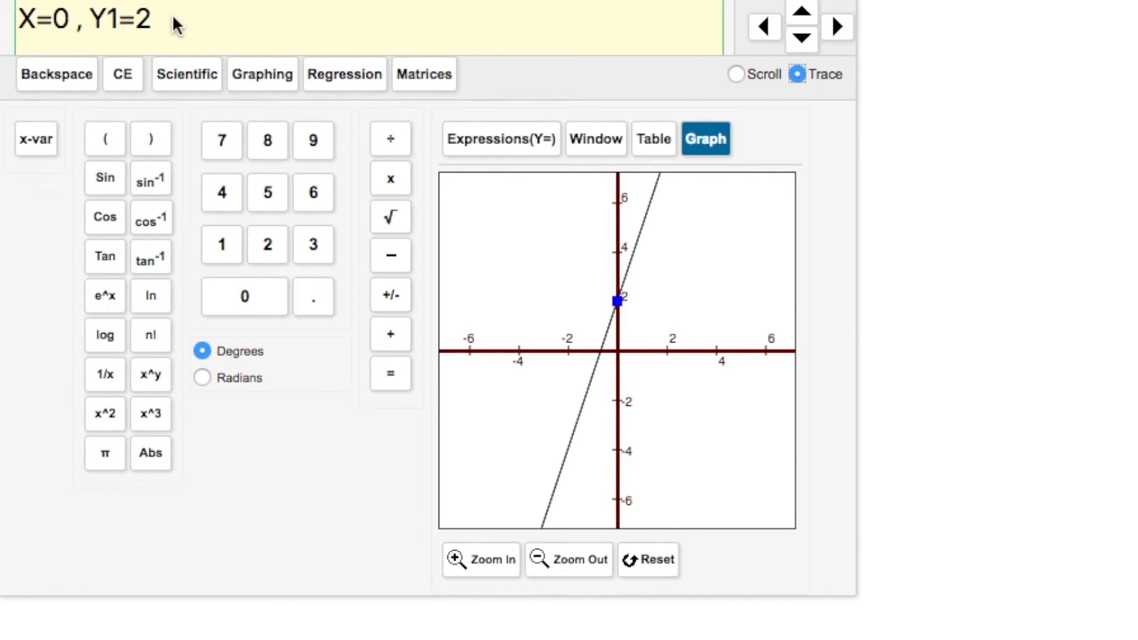
mouse_move(616, 313)
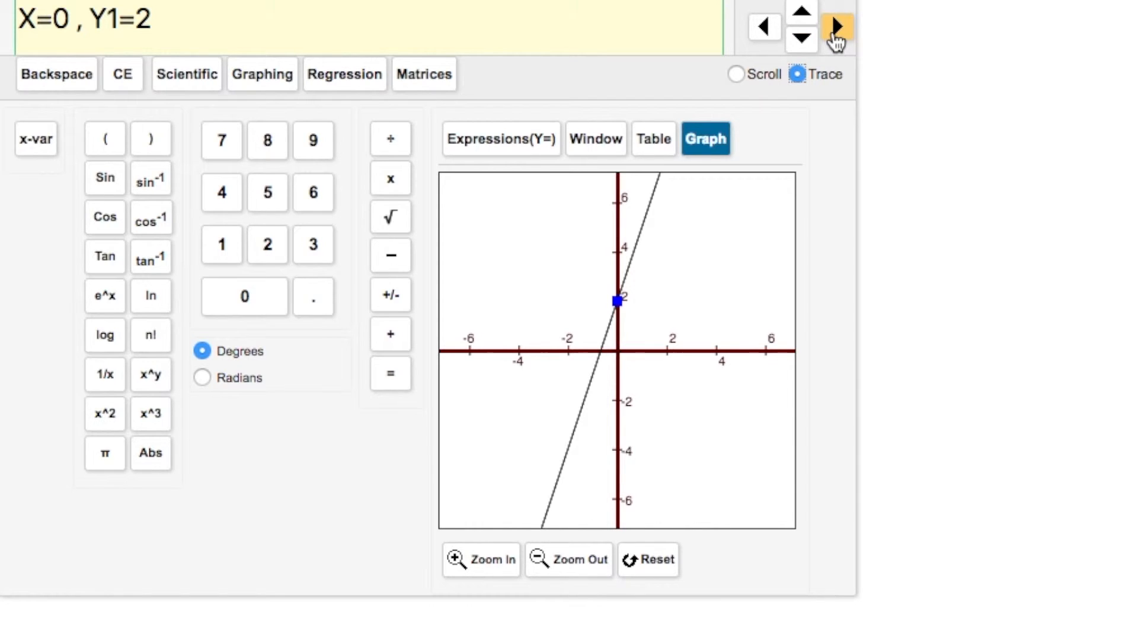
Step: Move the trace point to X=0.14, Y1=2.41, then return to empty Y1–Y4 entries
click(837, 27)
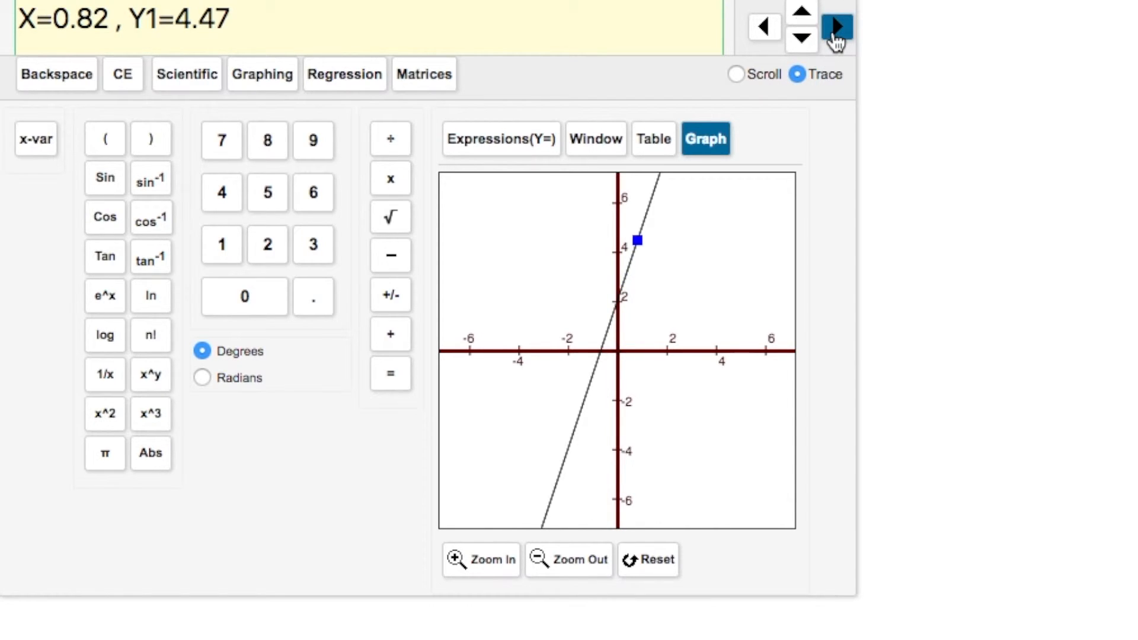
click(763, 27)
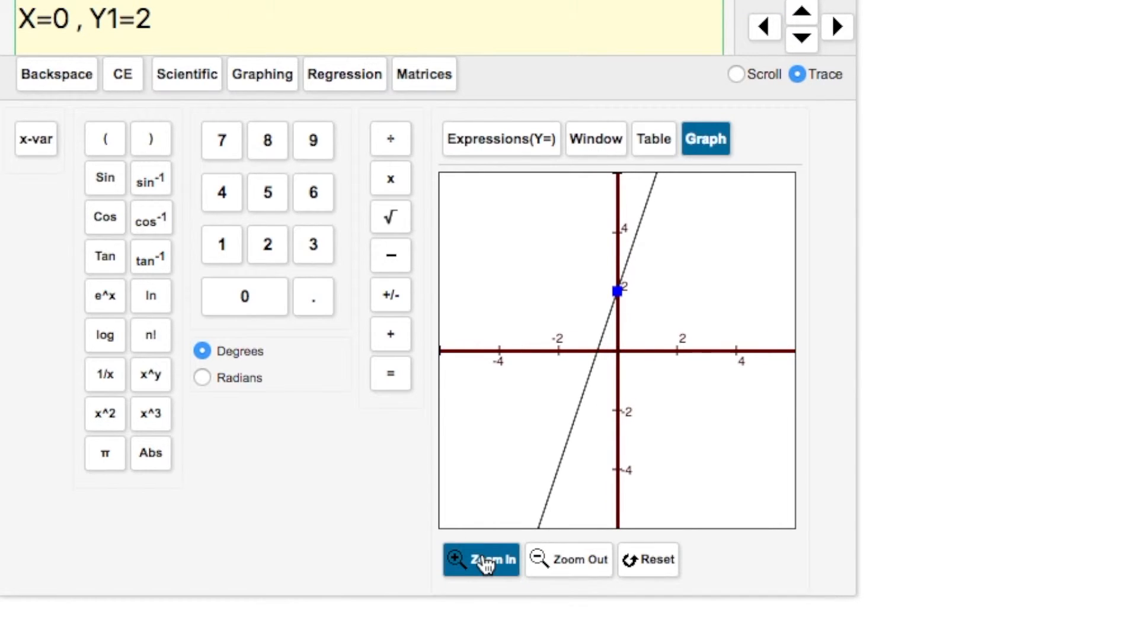
click(481, 560)
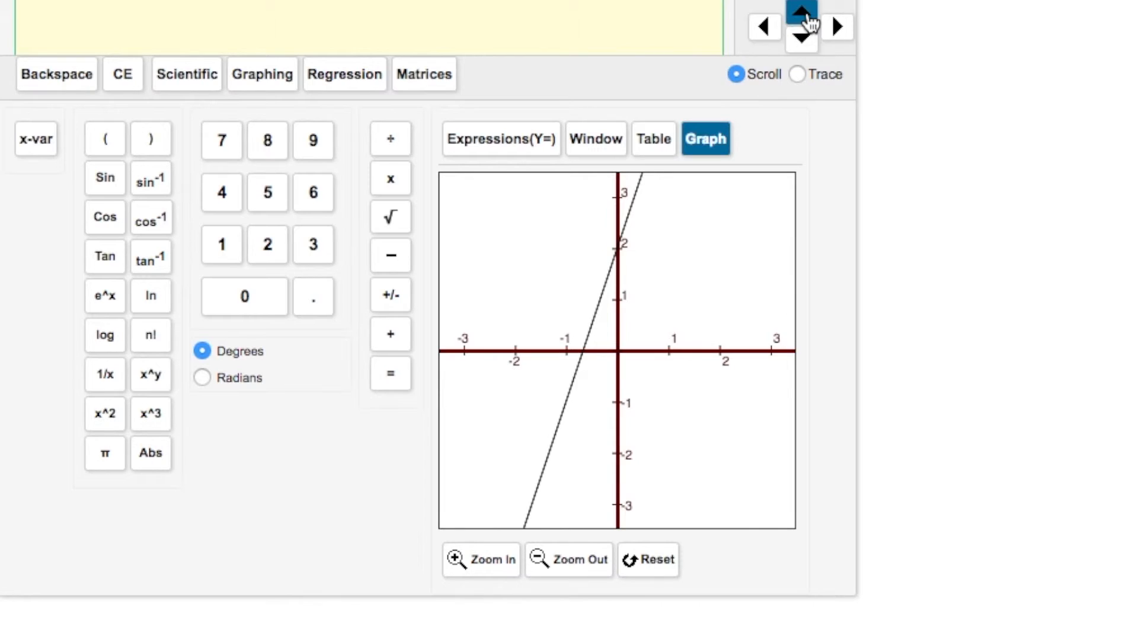
click(480, 560)
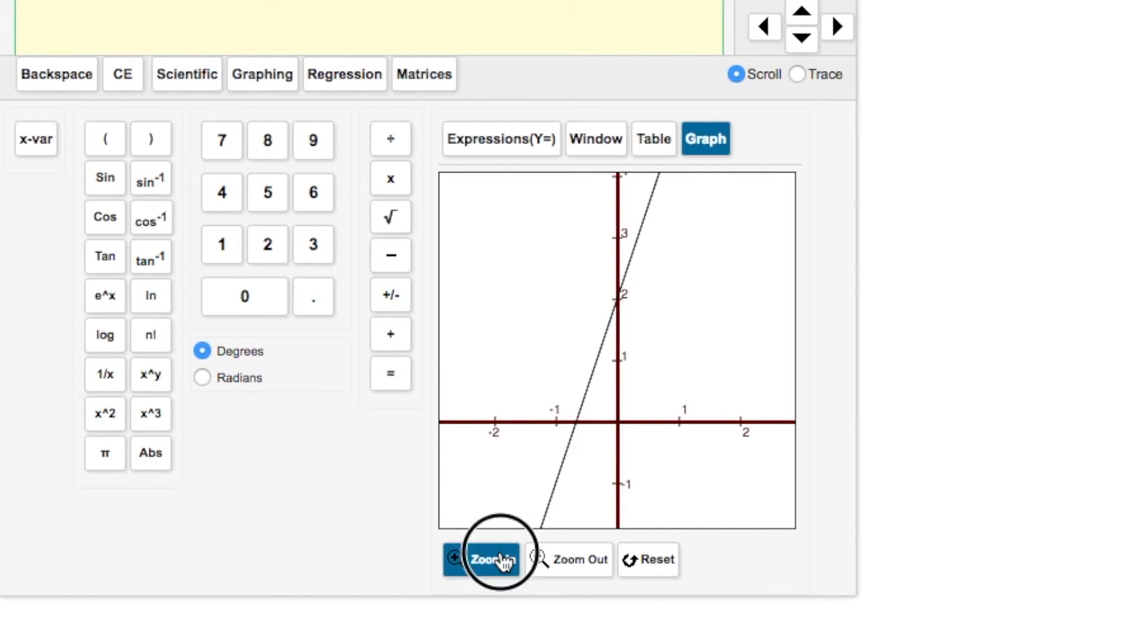
click(798, 74)
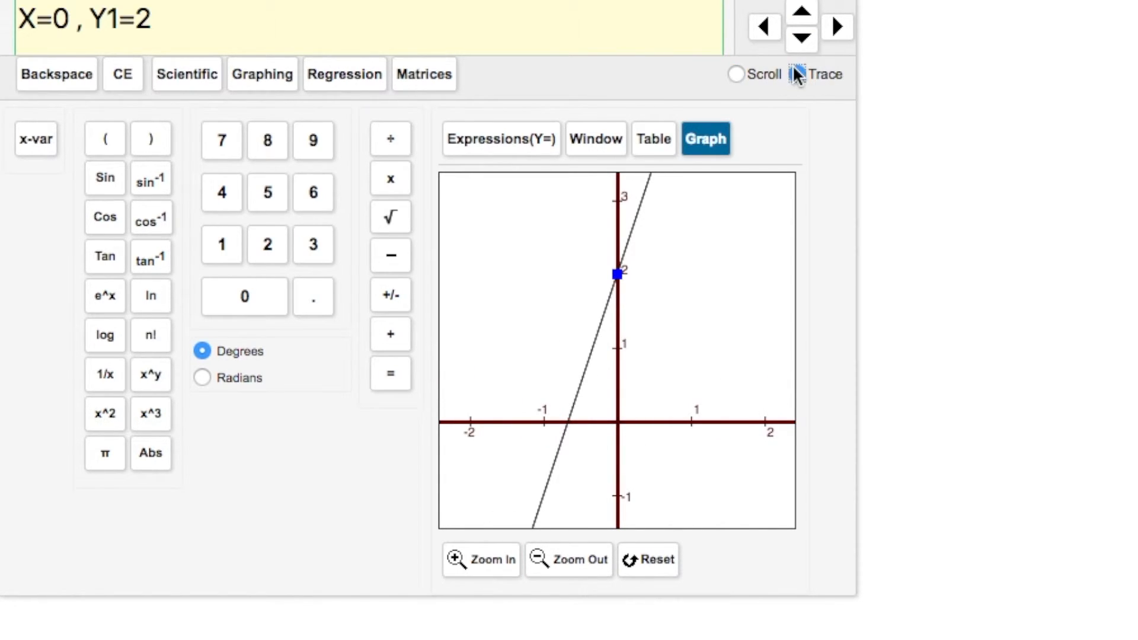
click(838, 26)
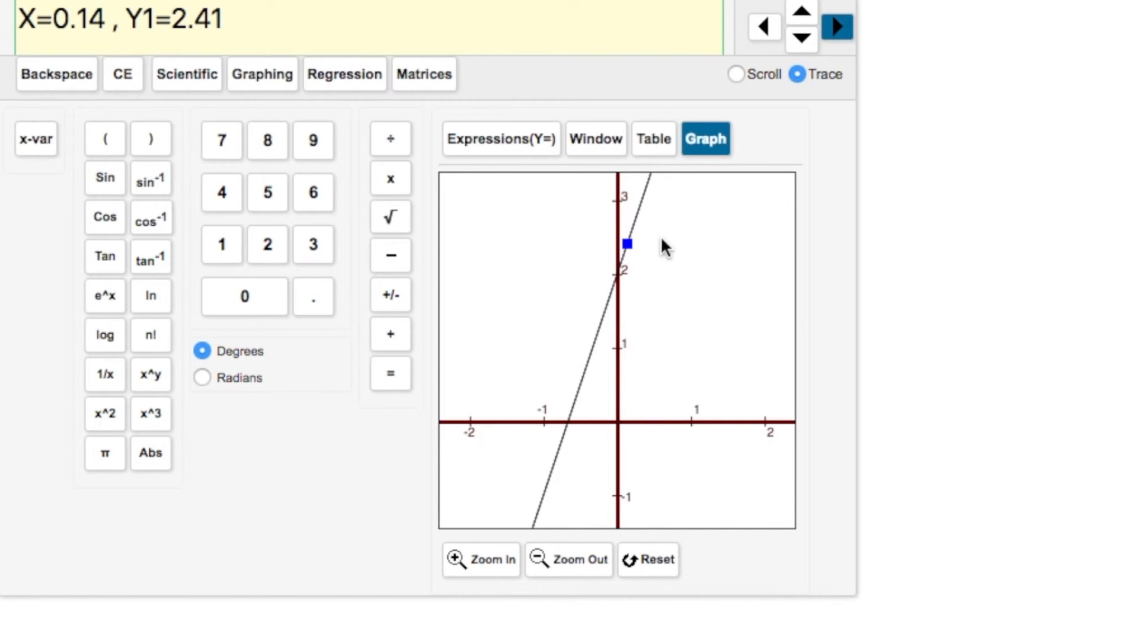
mouse_move(618, 259)
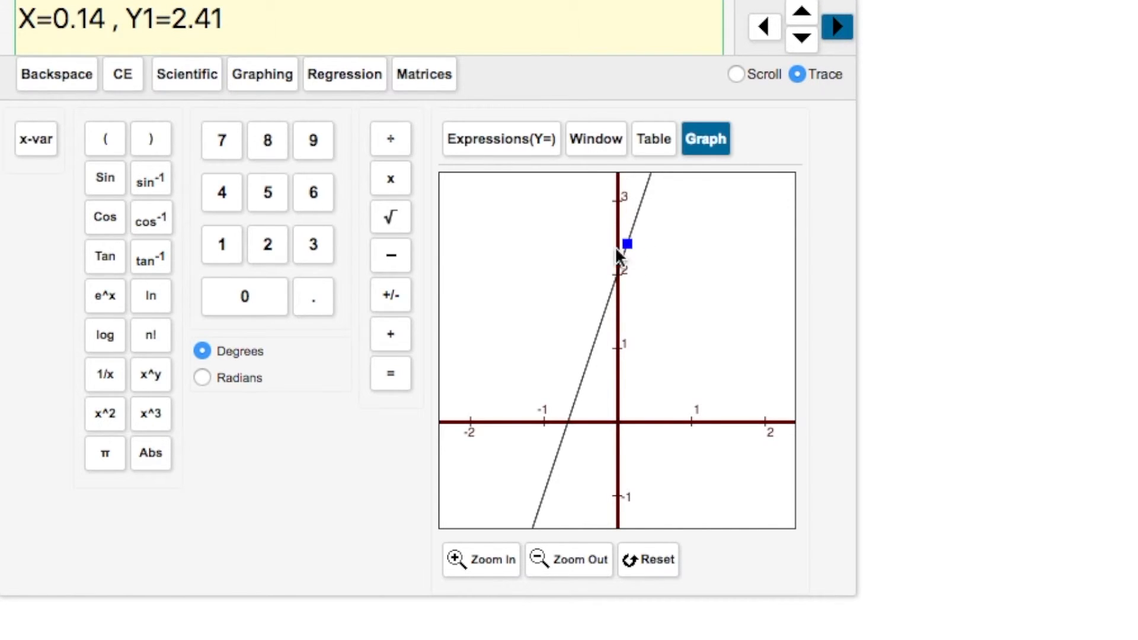
mouse_move(591, 417)
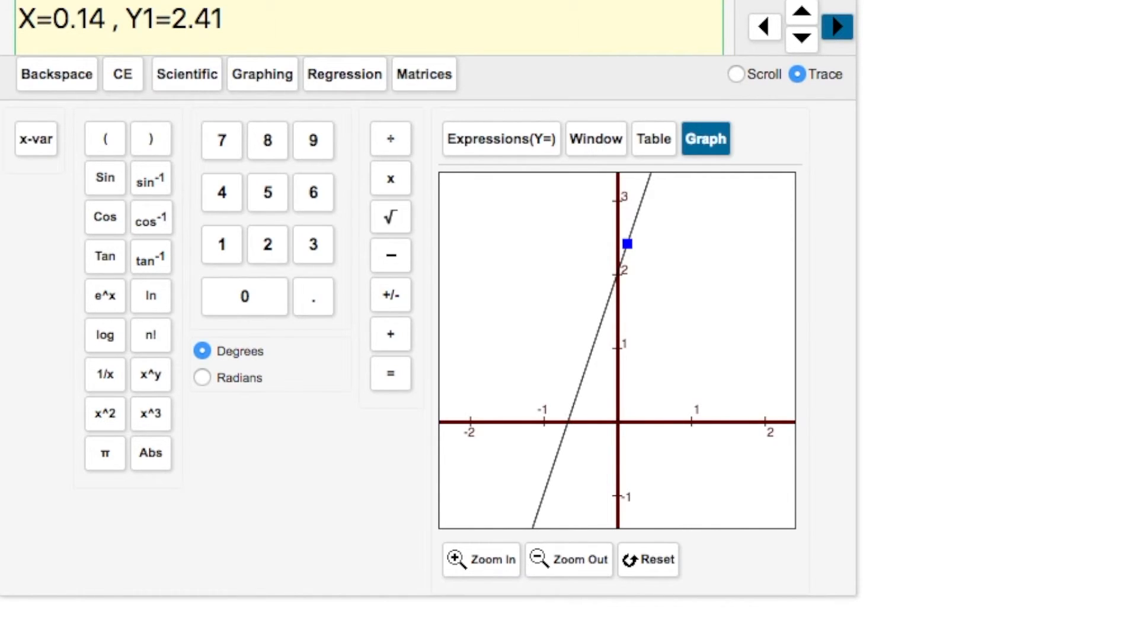
click(499, 138)
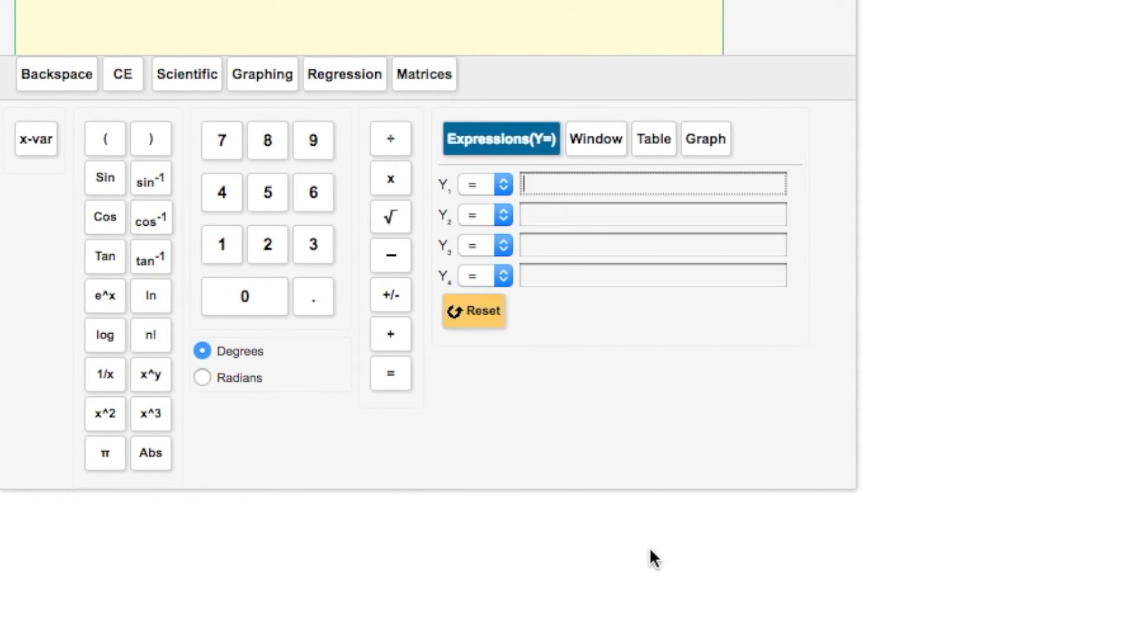
mouse_move(578, 220)
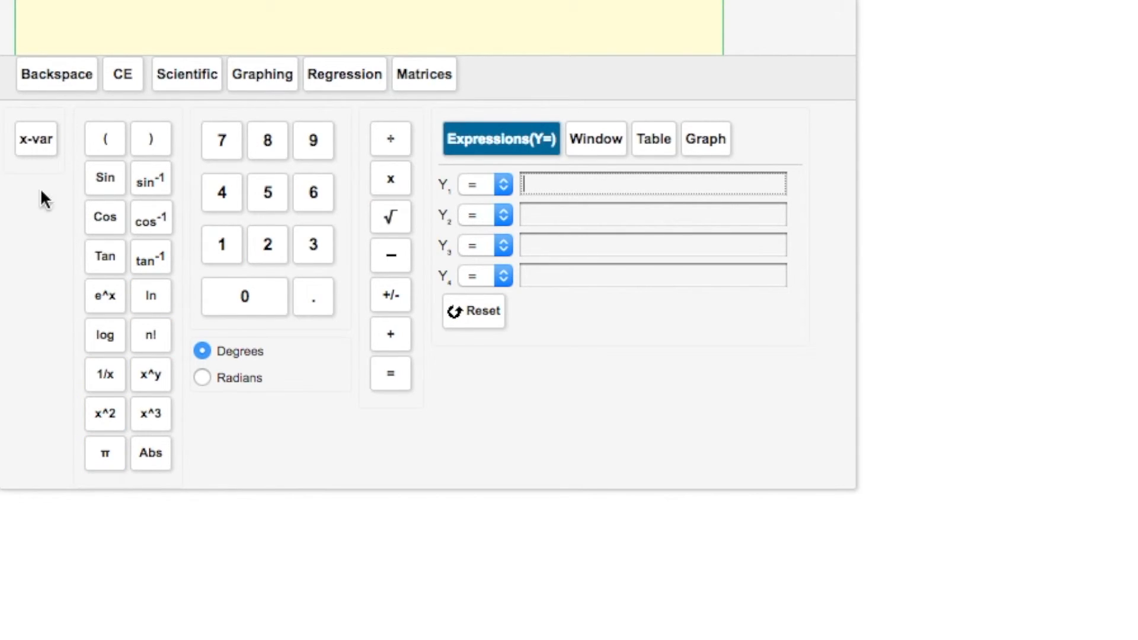
Step: Enter x^2+2x+3 in Y1 and list its values from x=-5 to -1
click(104, 414)
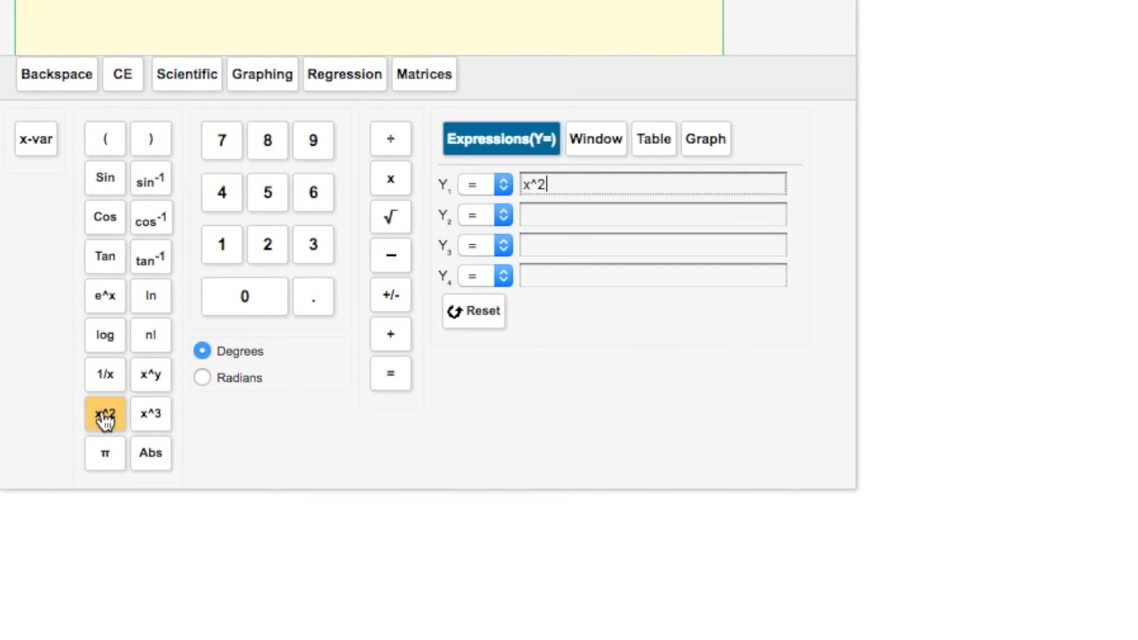
mouse_move(391, 334)
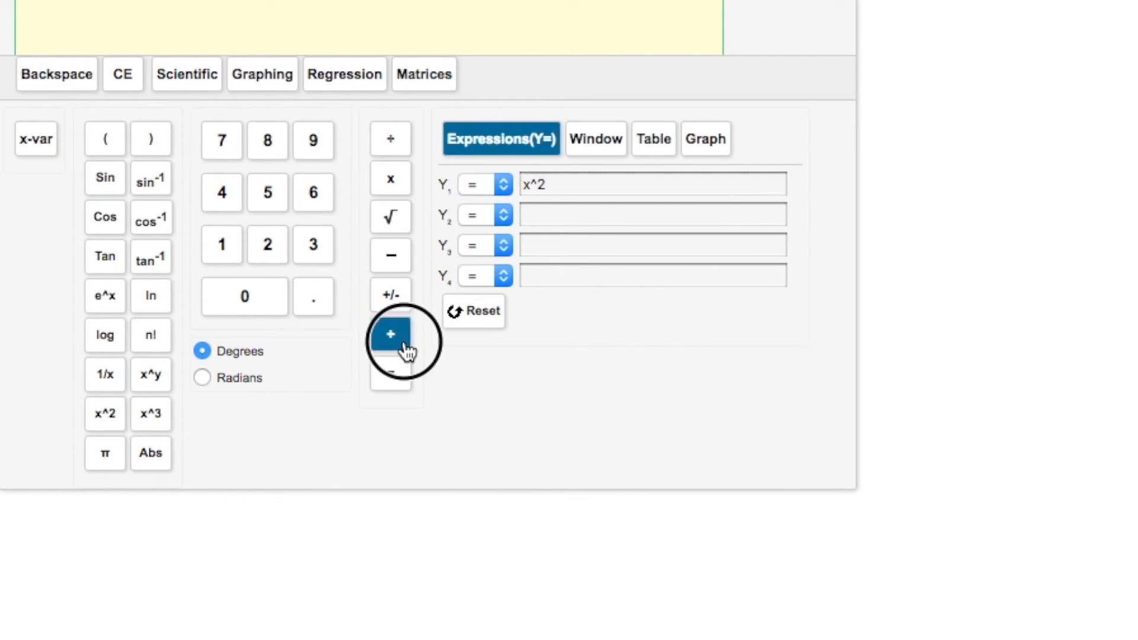
click(36, 139)
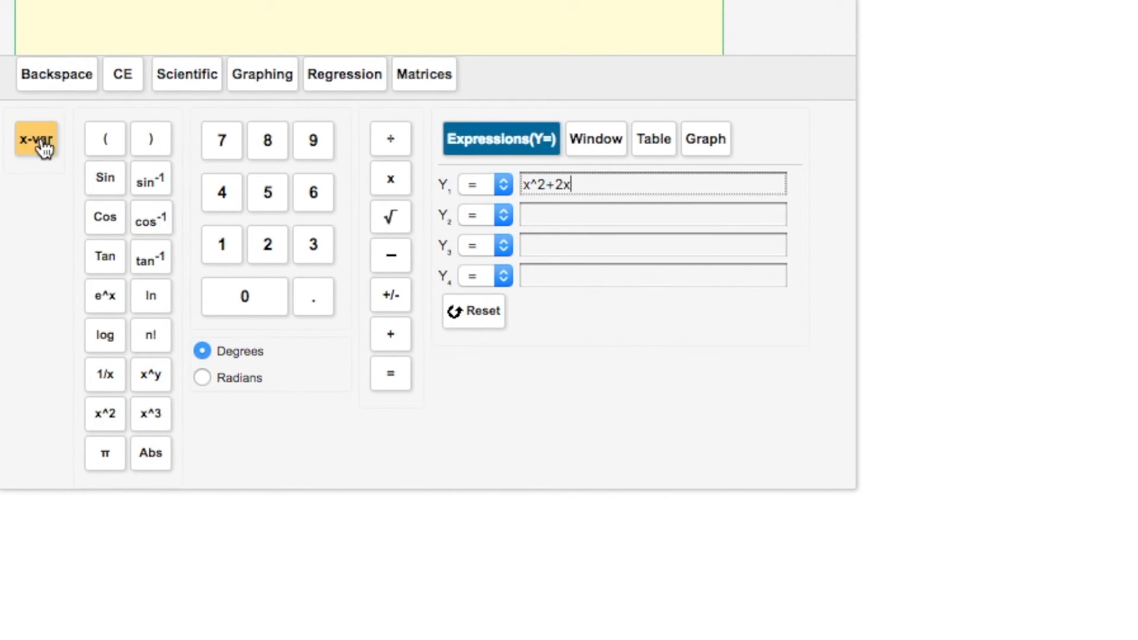
click(390, 334)
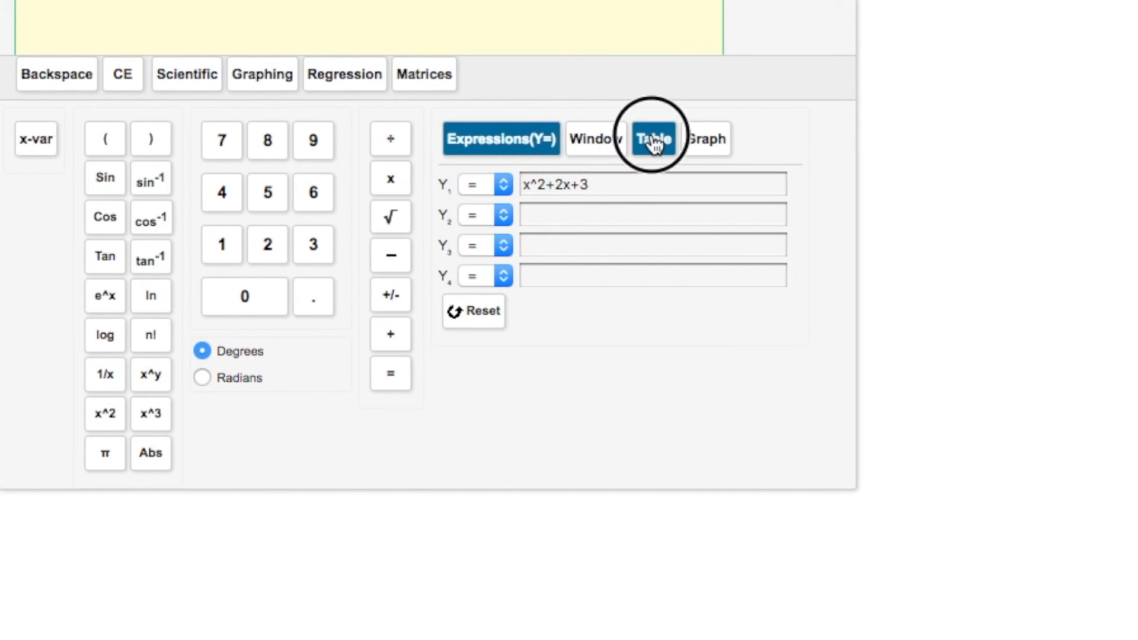
click(653, 138)
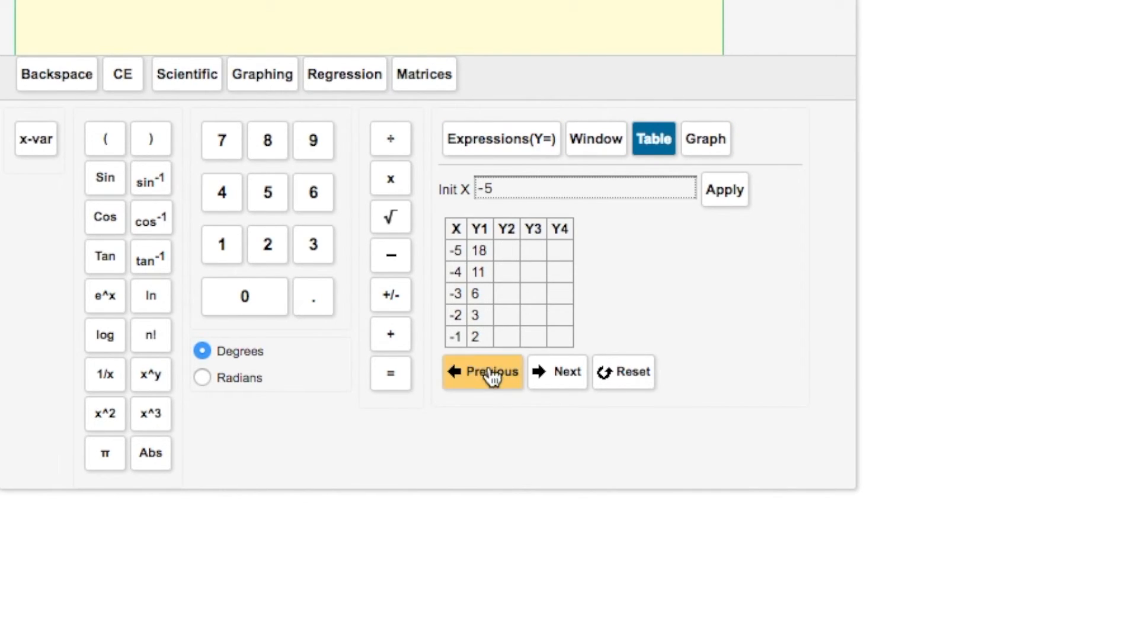
Step: Browse table rows for x -10 to -6 and 0 to 4, then graph the parabola
click(557, 372)
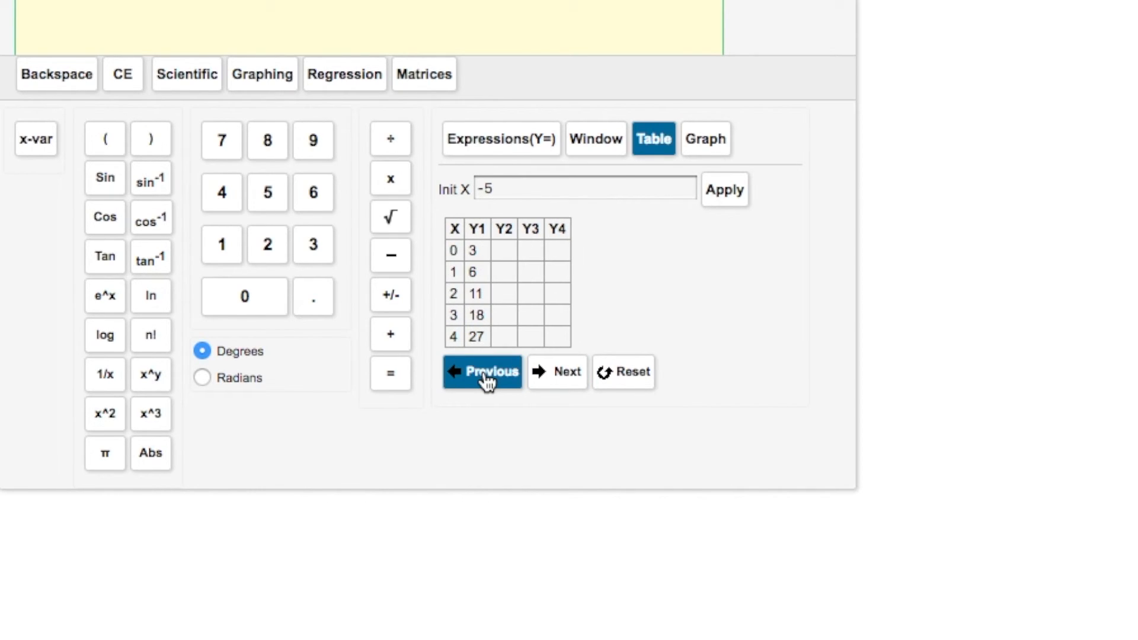
click(482, 372)
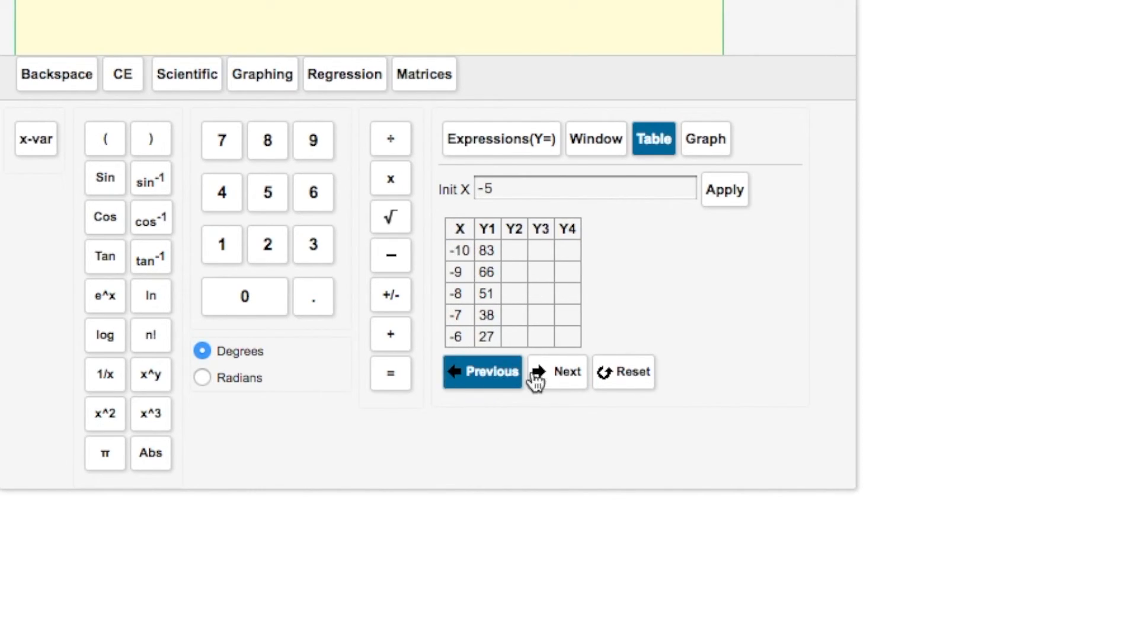
click(557, 371)
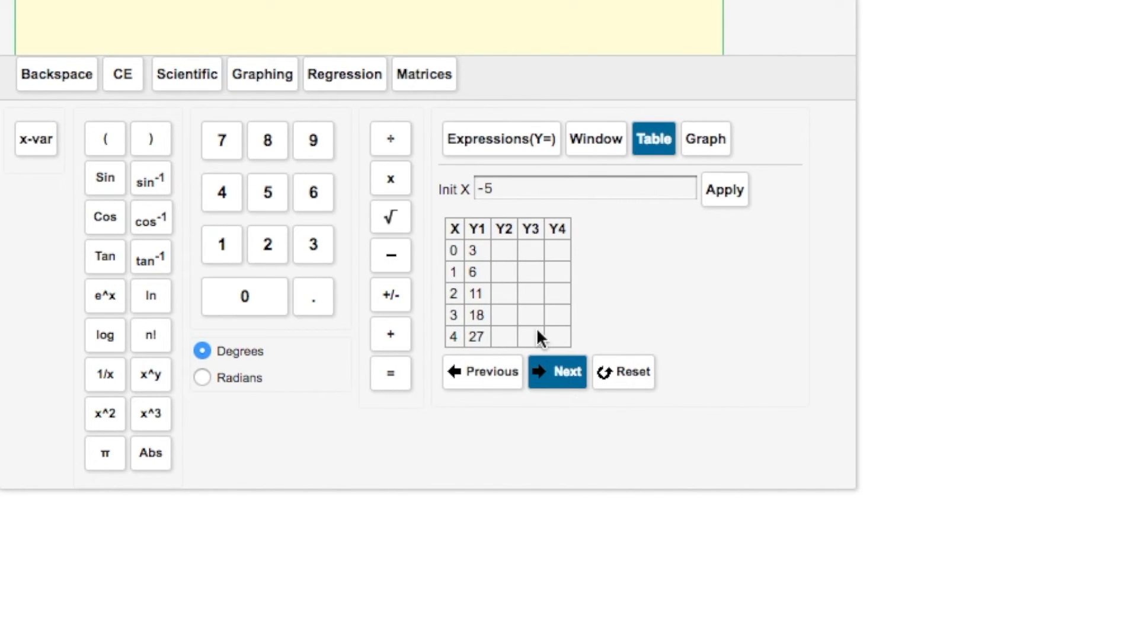
click(705, 139)
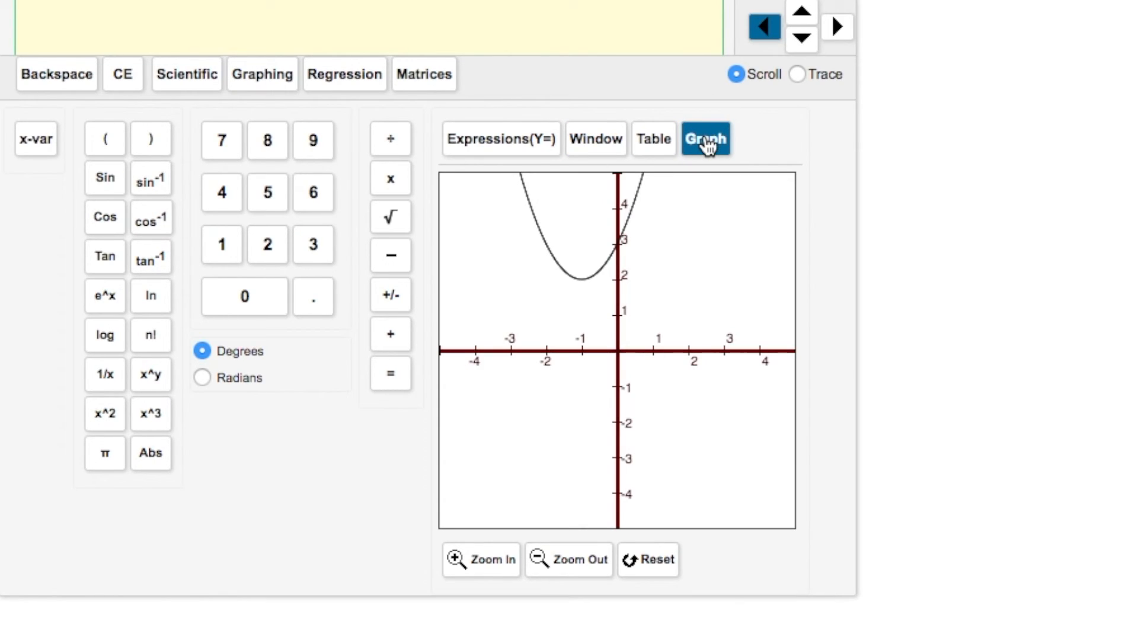
mouse_move(494, 153)
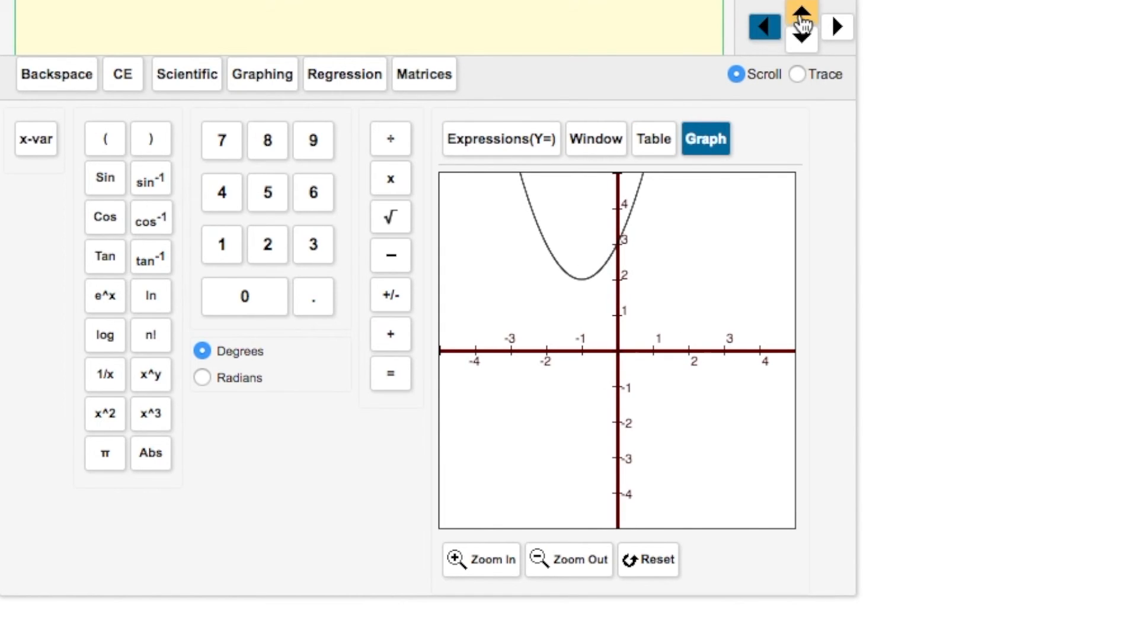
Step: Pan up to reveal the parabola's low point and trace at X=0, Y1=3
click(802, 14)
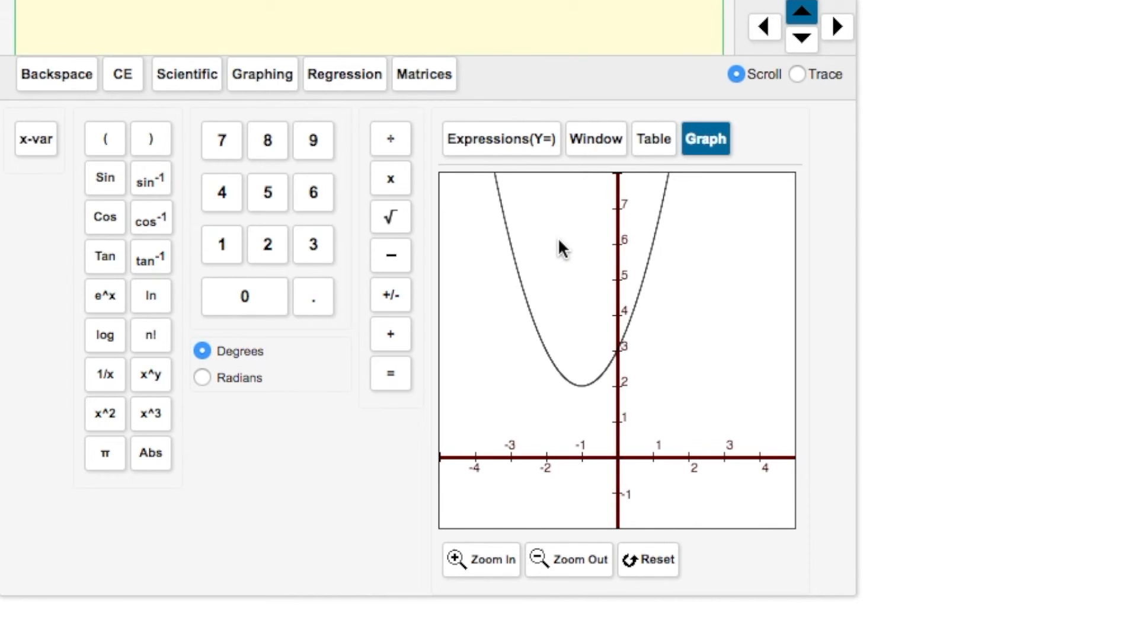
mouse_move(743, 205)
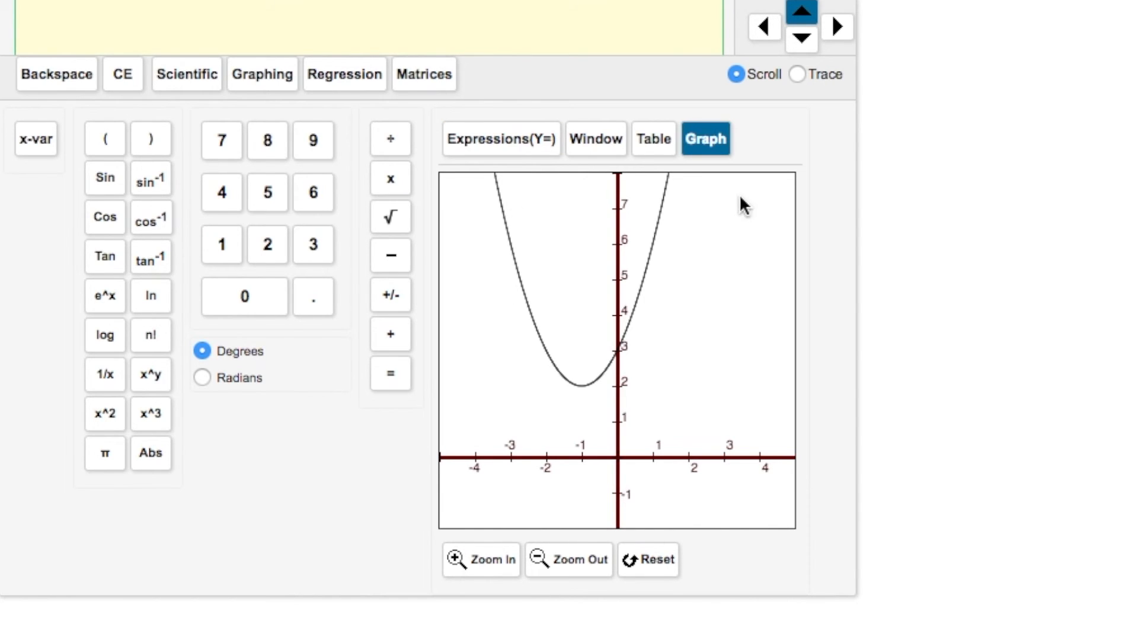
mouse_move(799, 78)
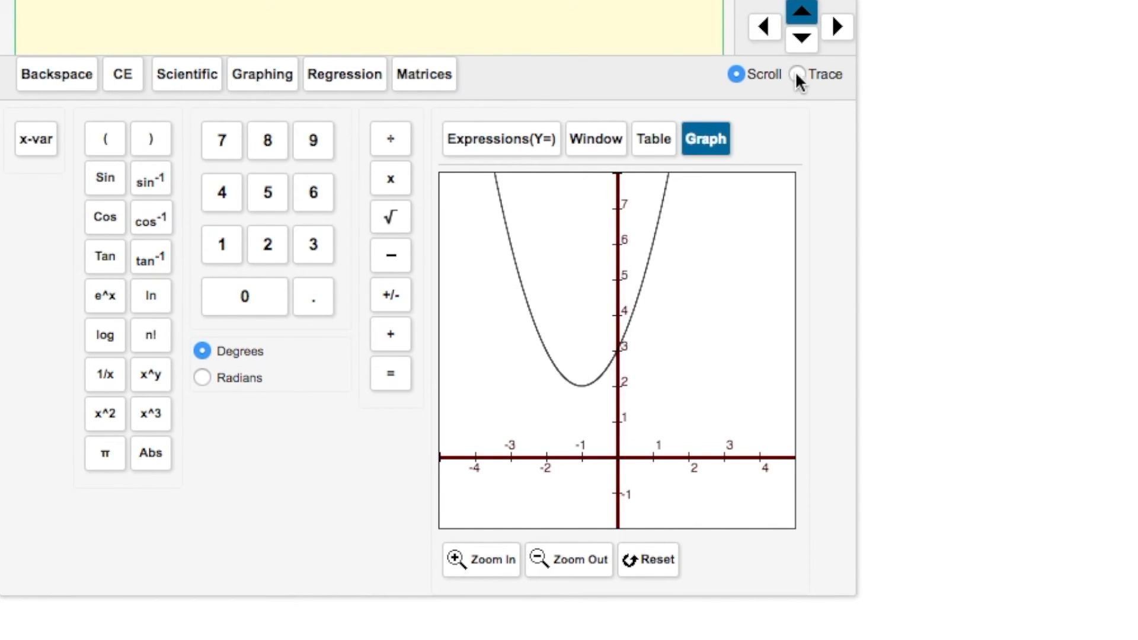
click(796, 74)
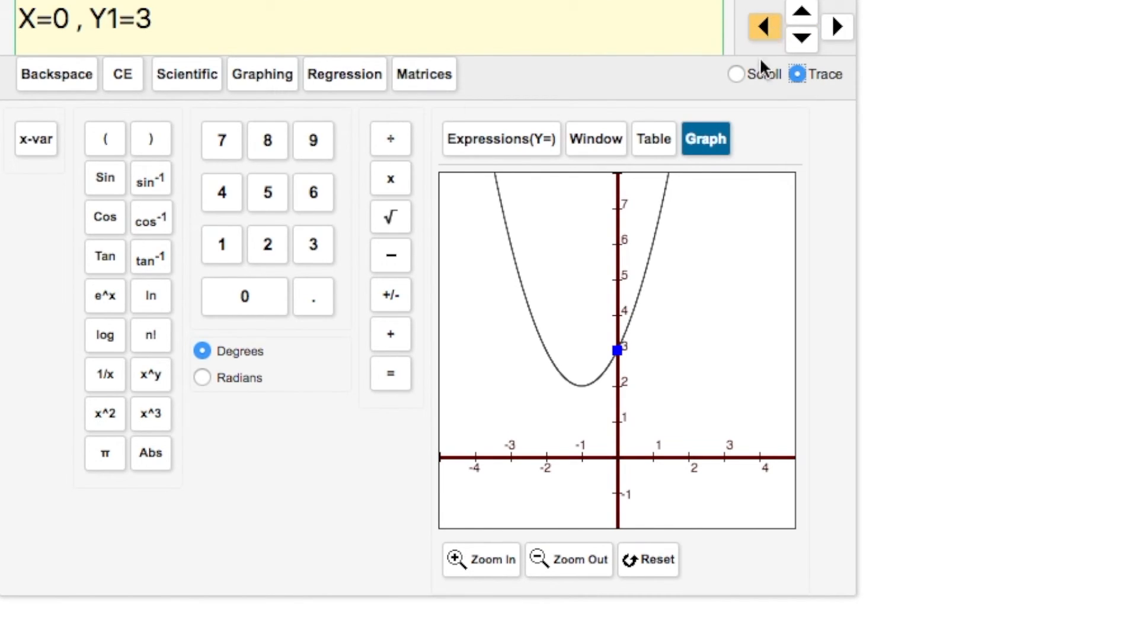
mouse_move(618, 356)
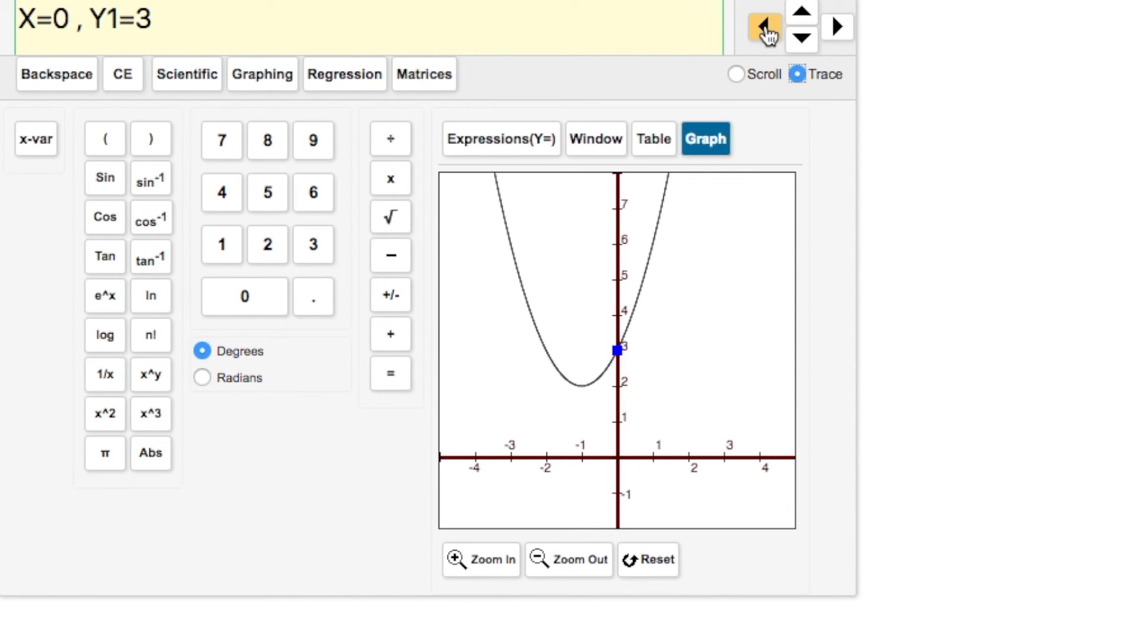
Step: Step the trace left through the vertex (-1, 2) to X=-1.86, Y1=2.73
click(763, 27)
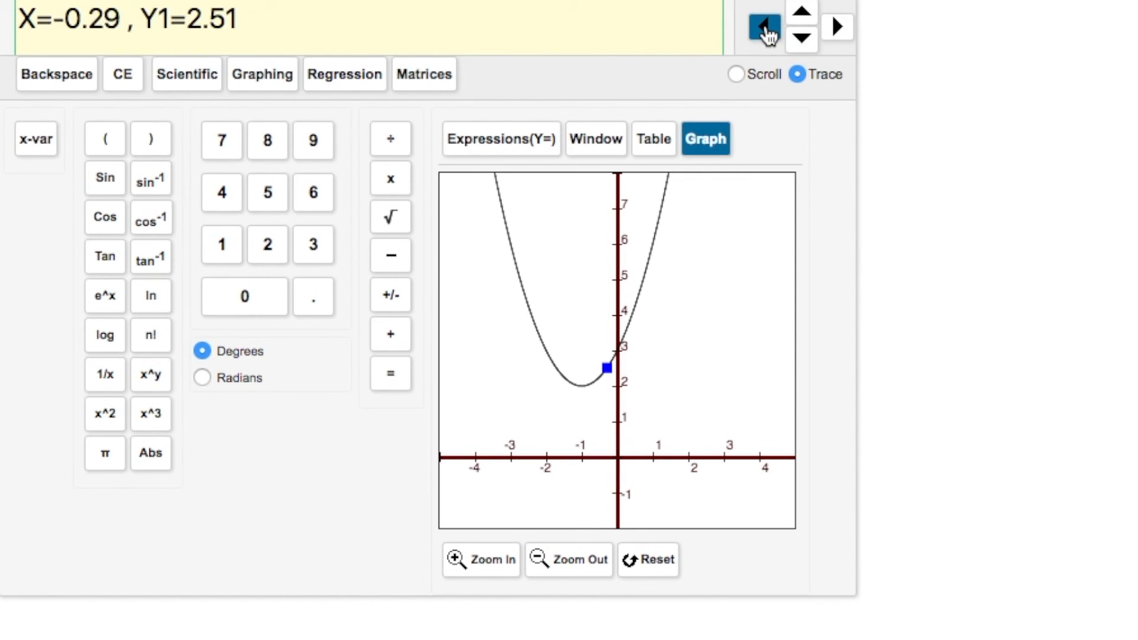
click(763, 27)
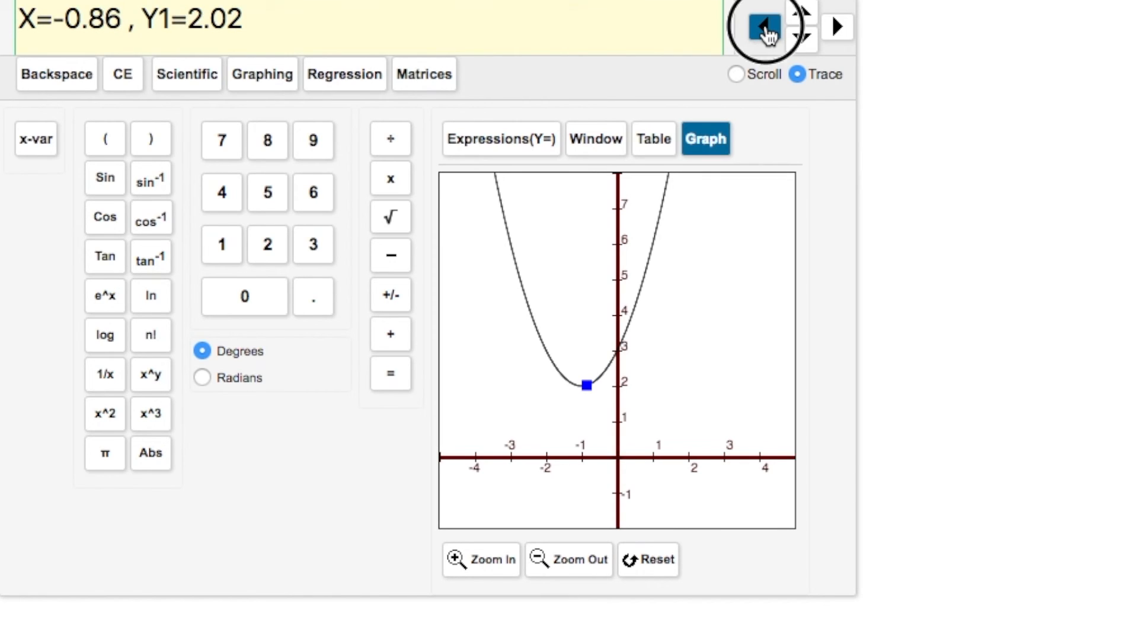
click(763, 27)
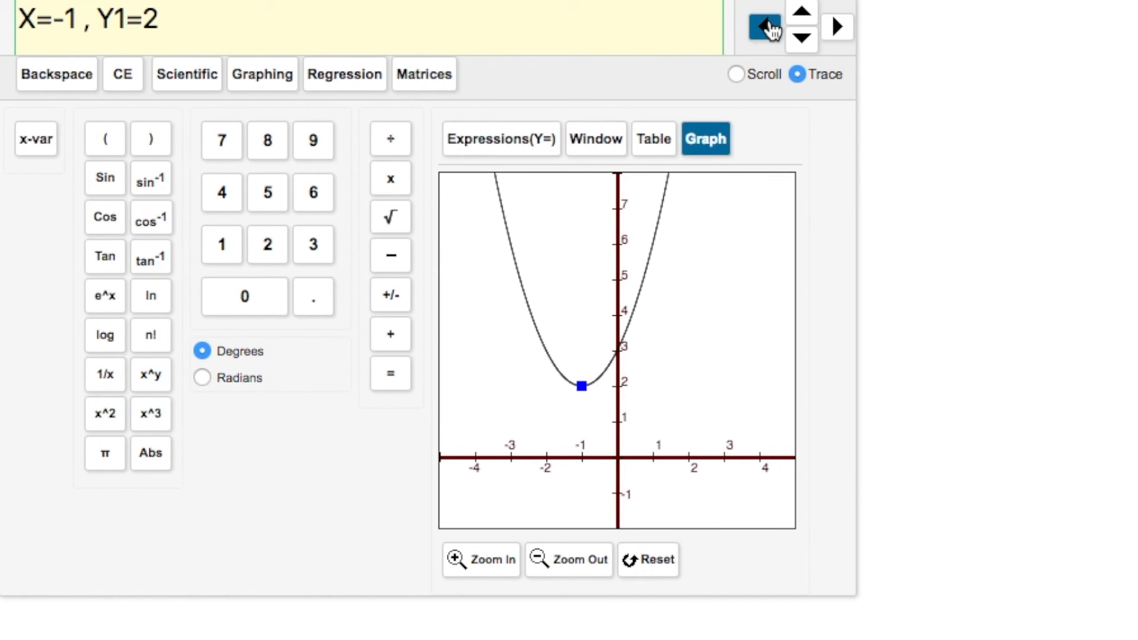
click(763, 27)
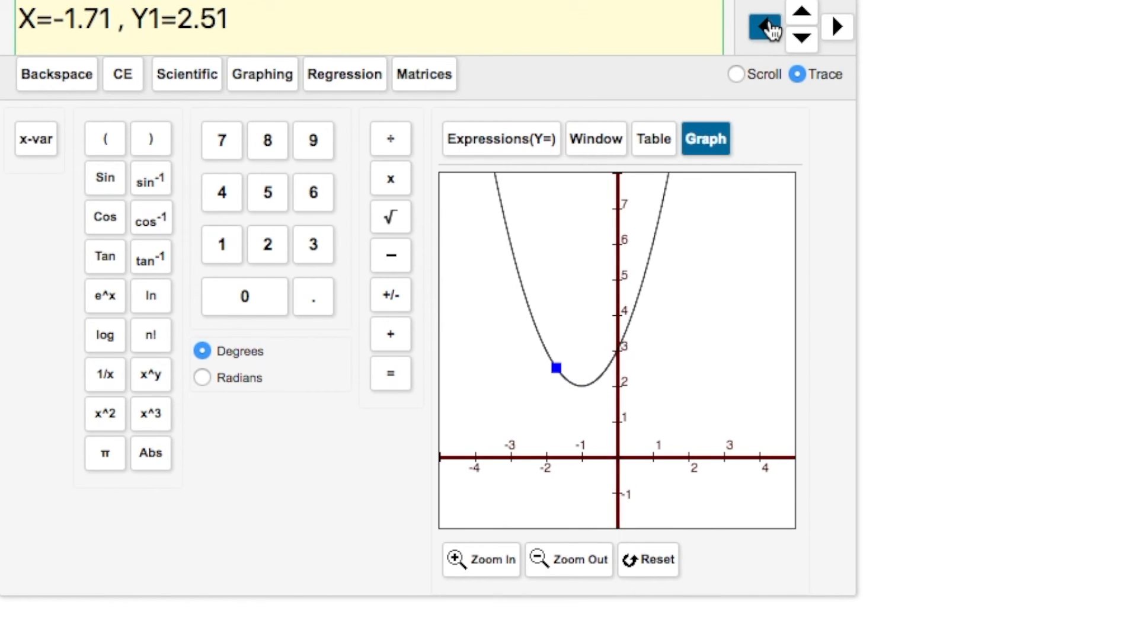
click(764, 26)
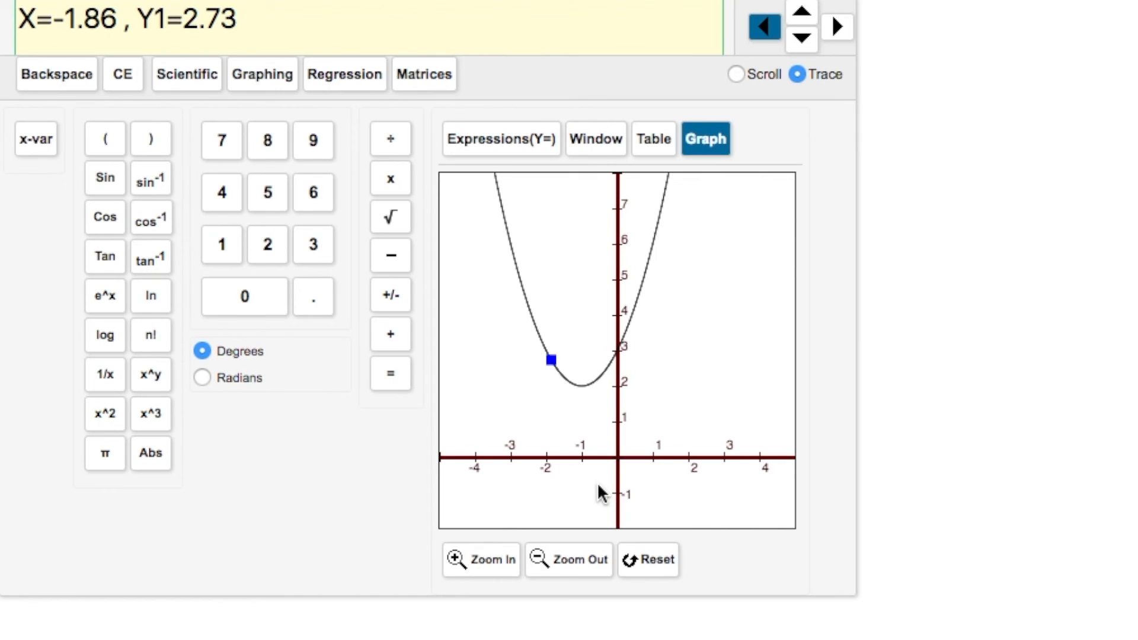
mouse_move(577, 342)
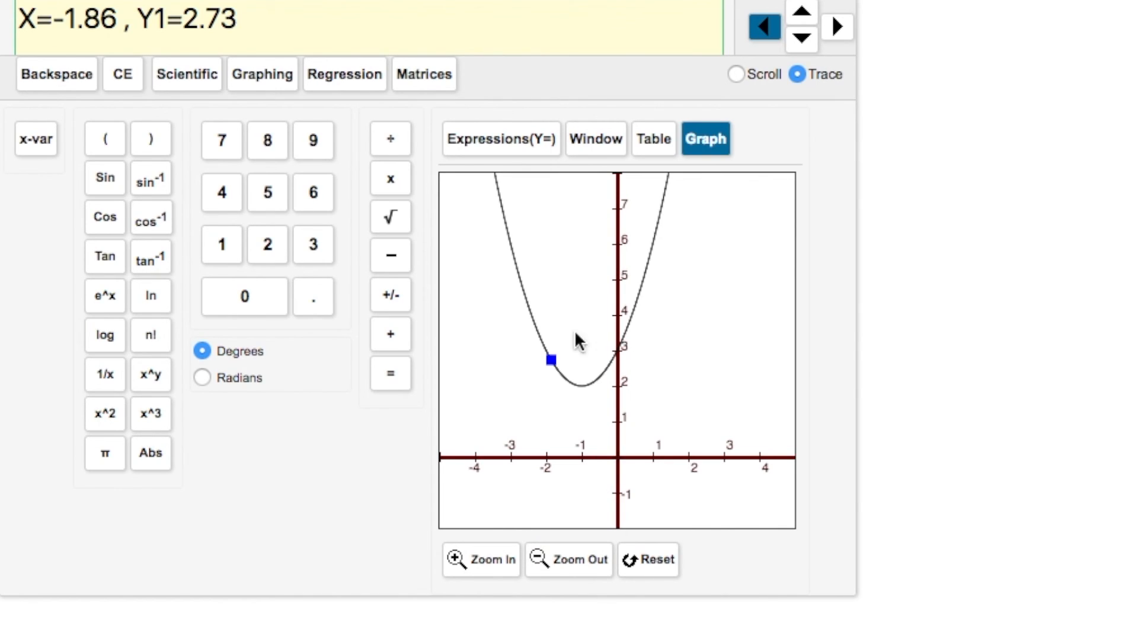
mouse_move(580, 311)
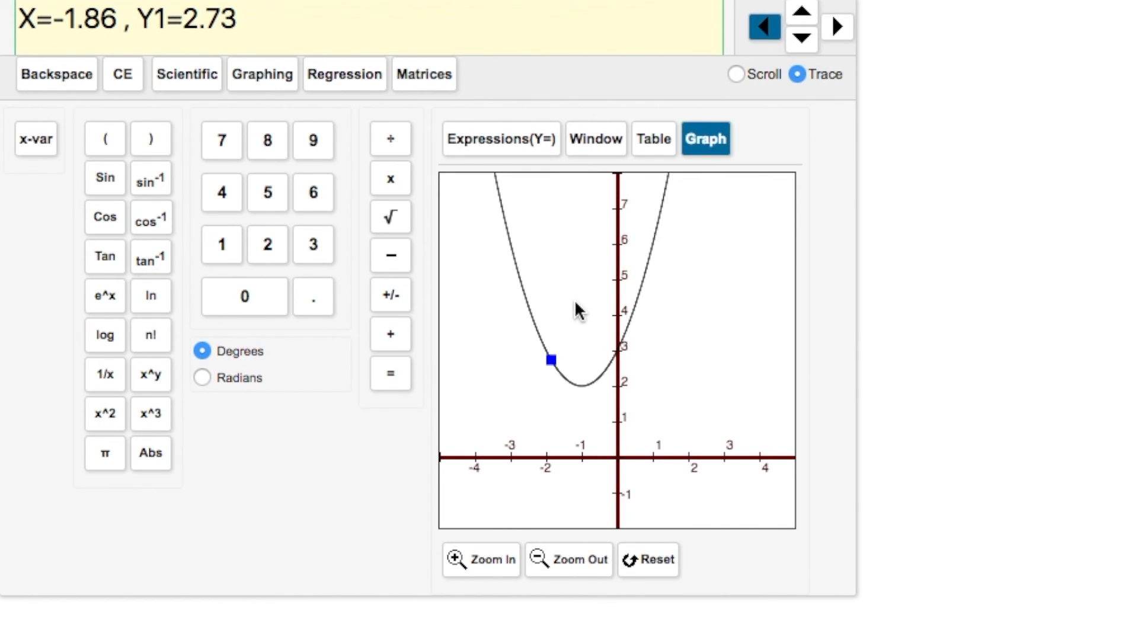